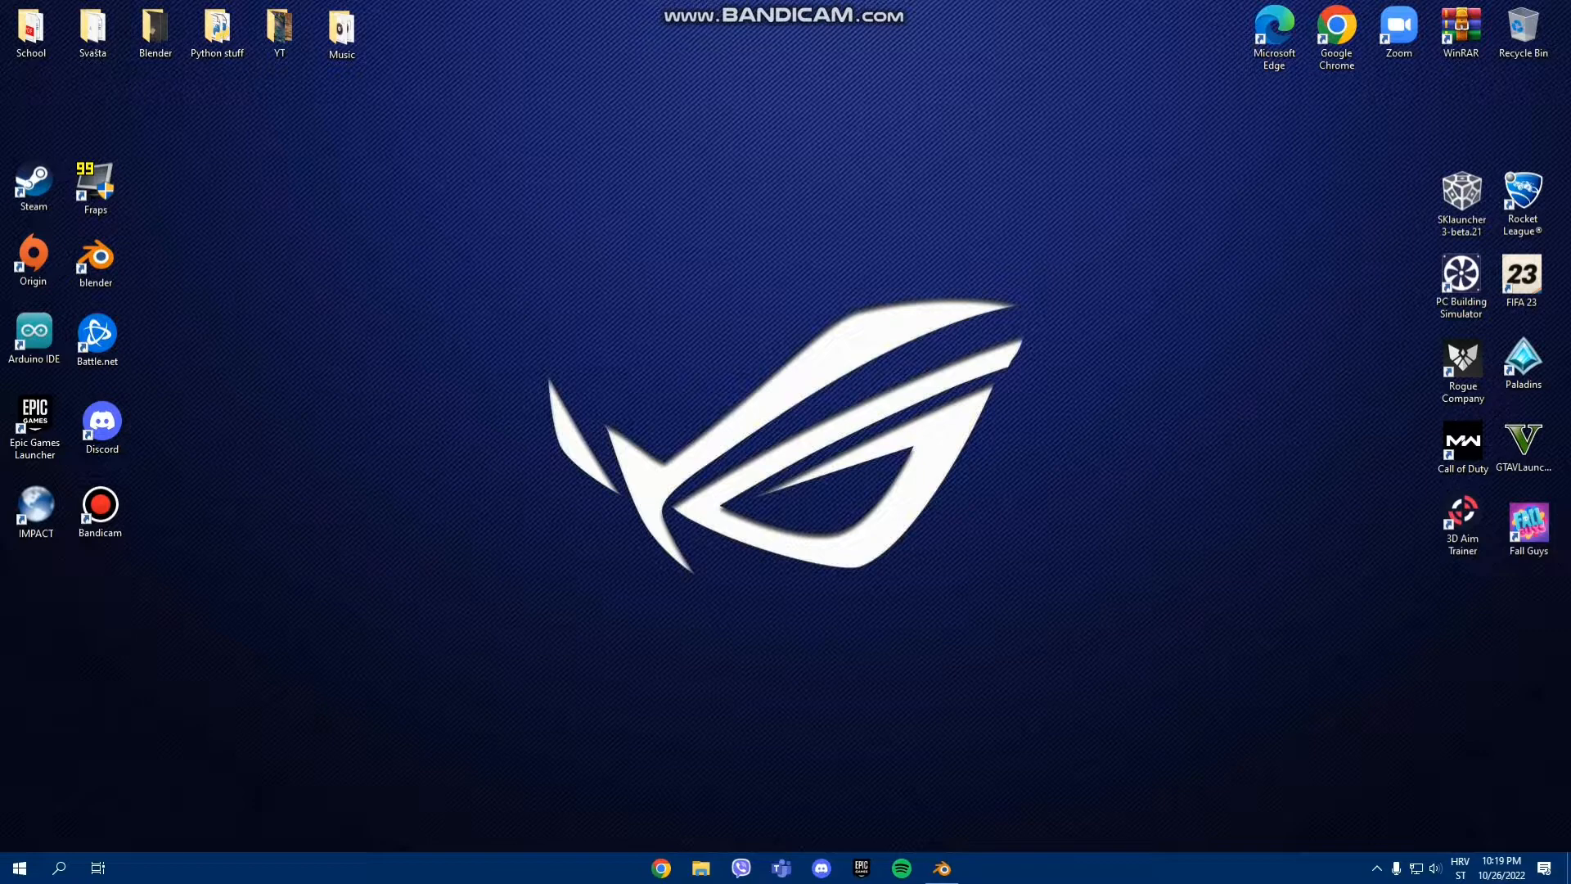
pyautogui.moveTo(1532, 699)
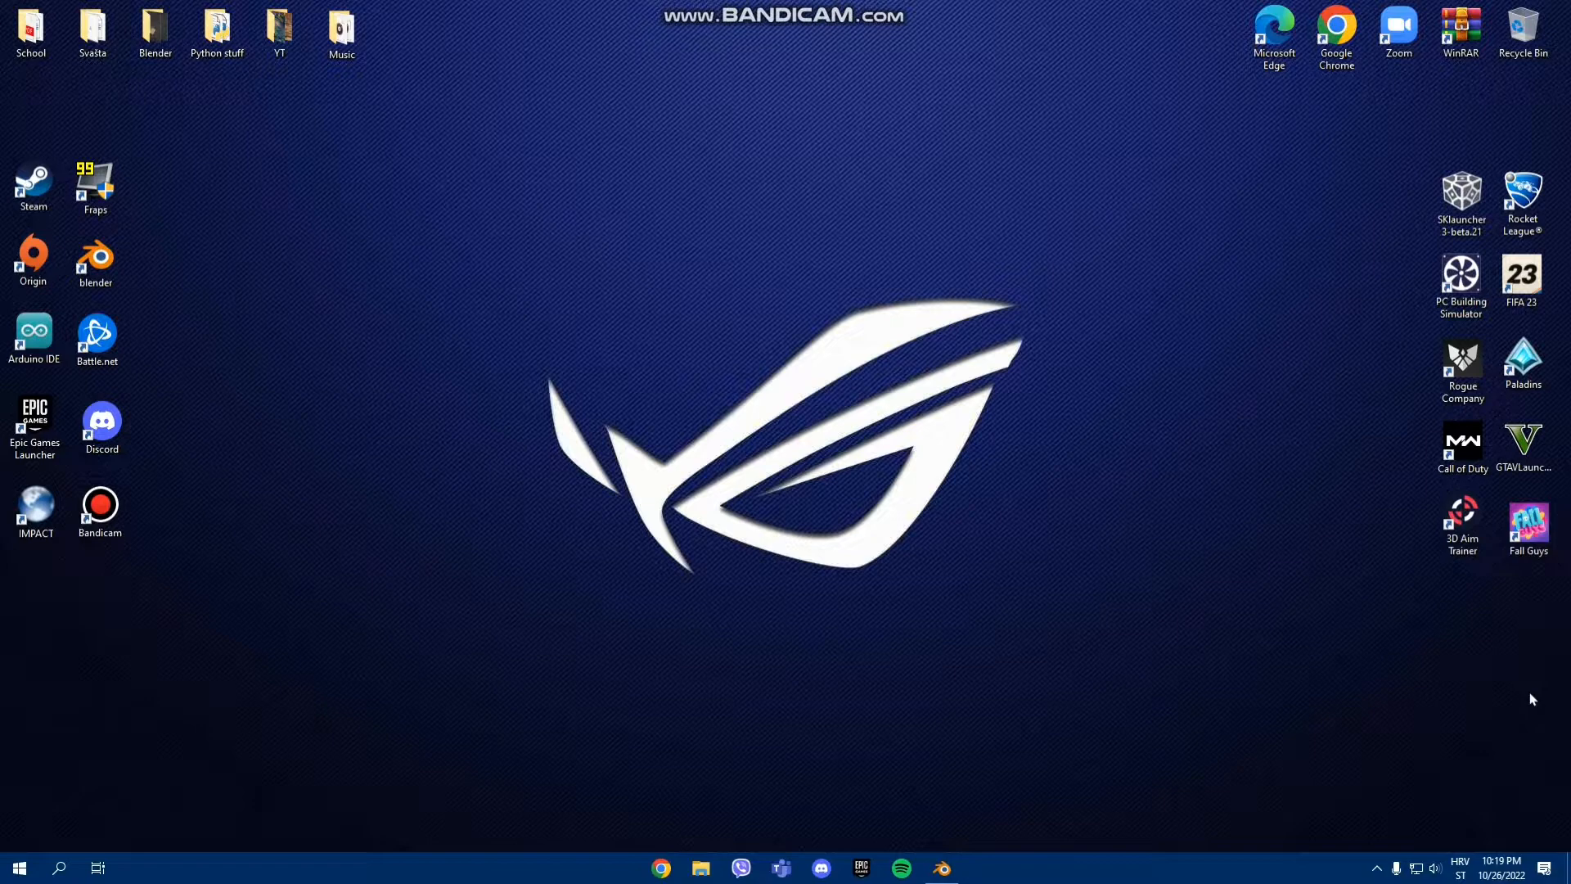
pyautogui.moveTo(1514, 709)
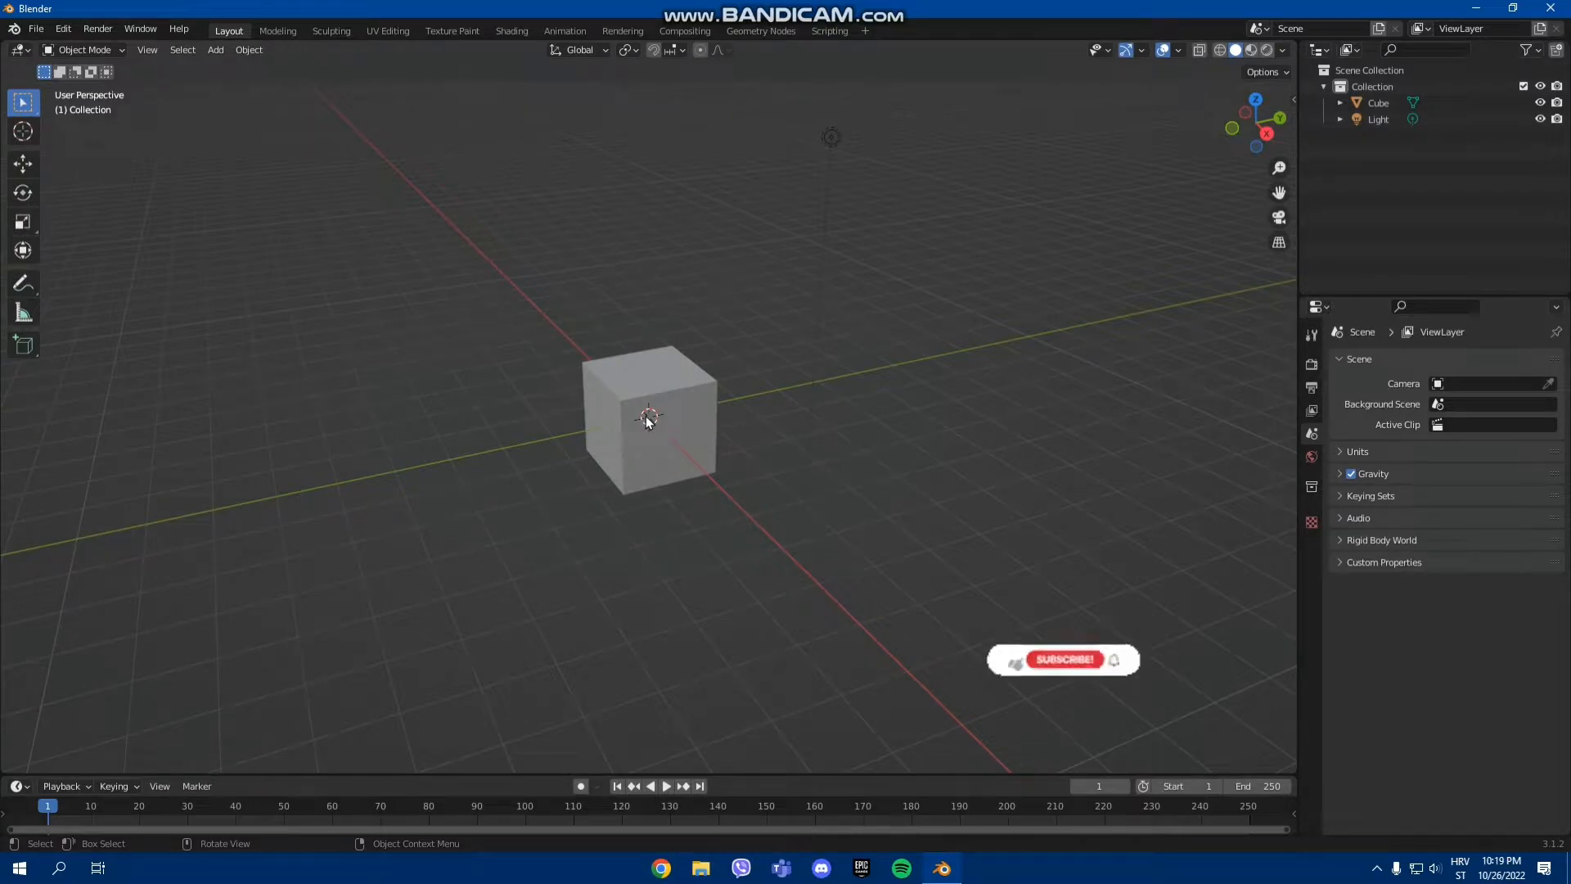
# Select the default cube and delete it via its context menu.
pyautogui.click(650, 415)
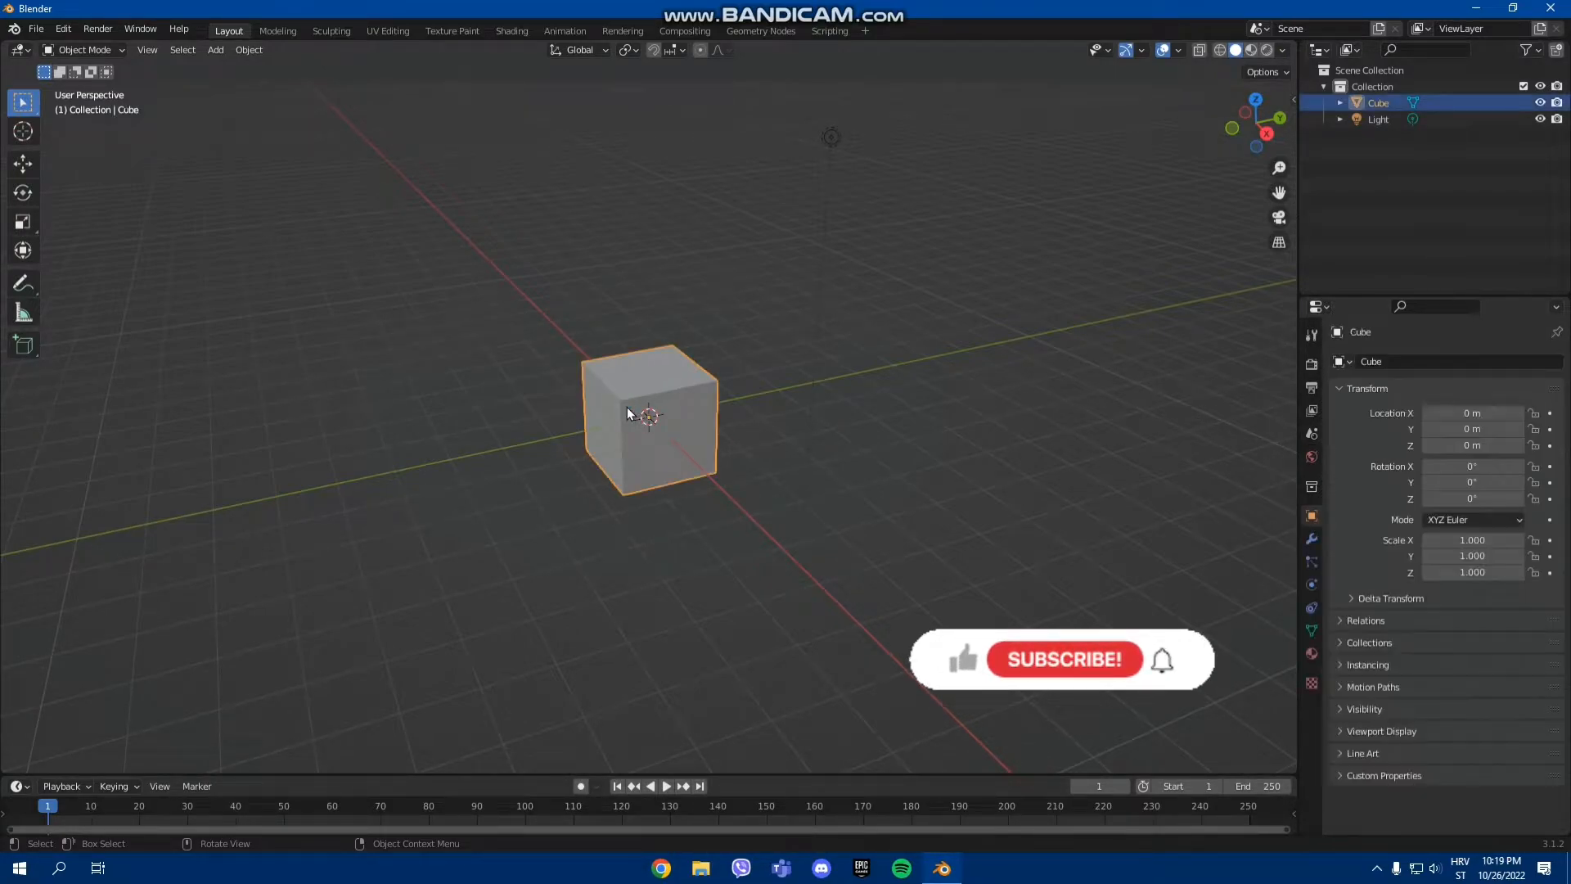
pyautogui.rightClick(627, 414)
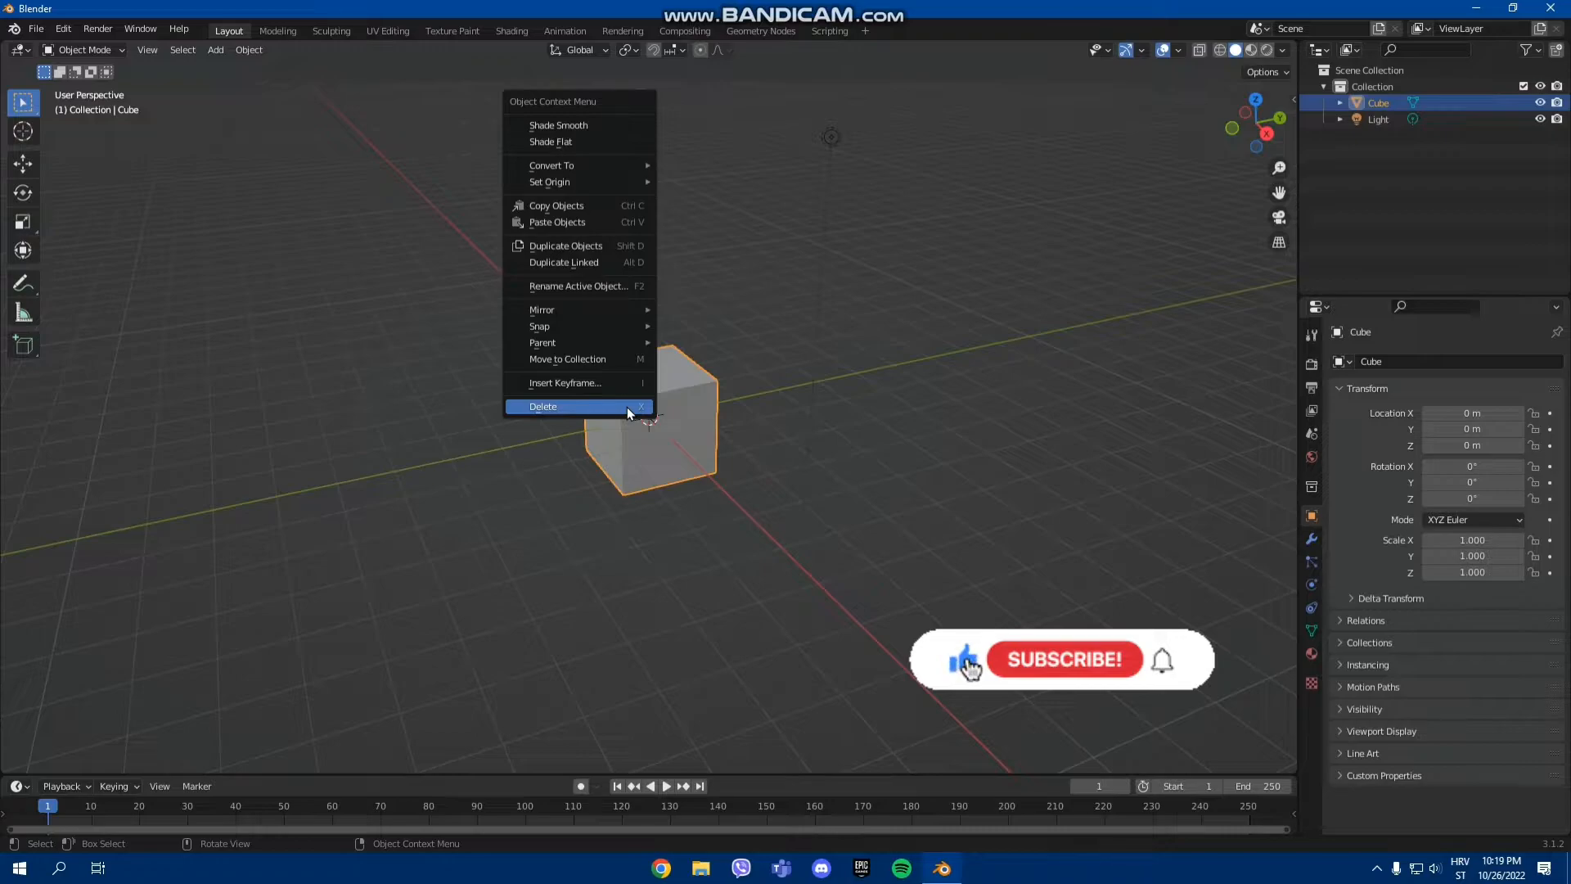
pyautogui.click(544, 406)
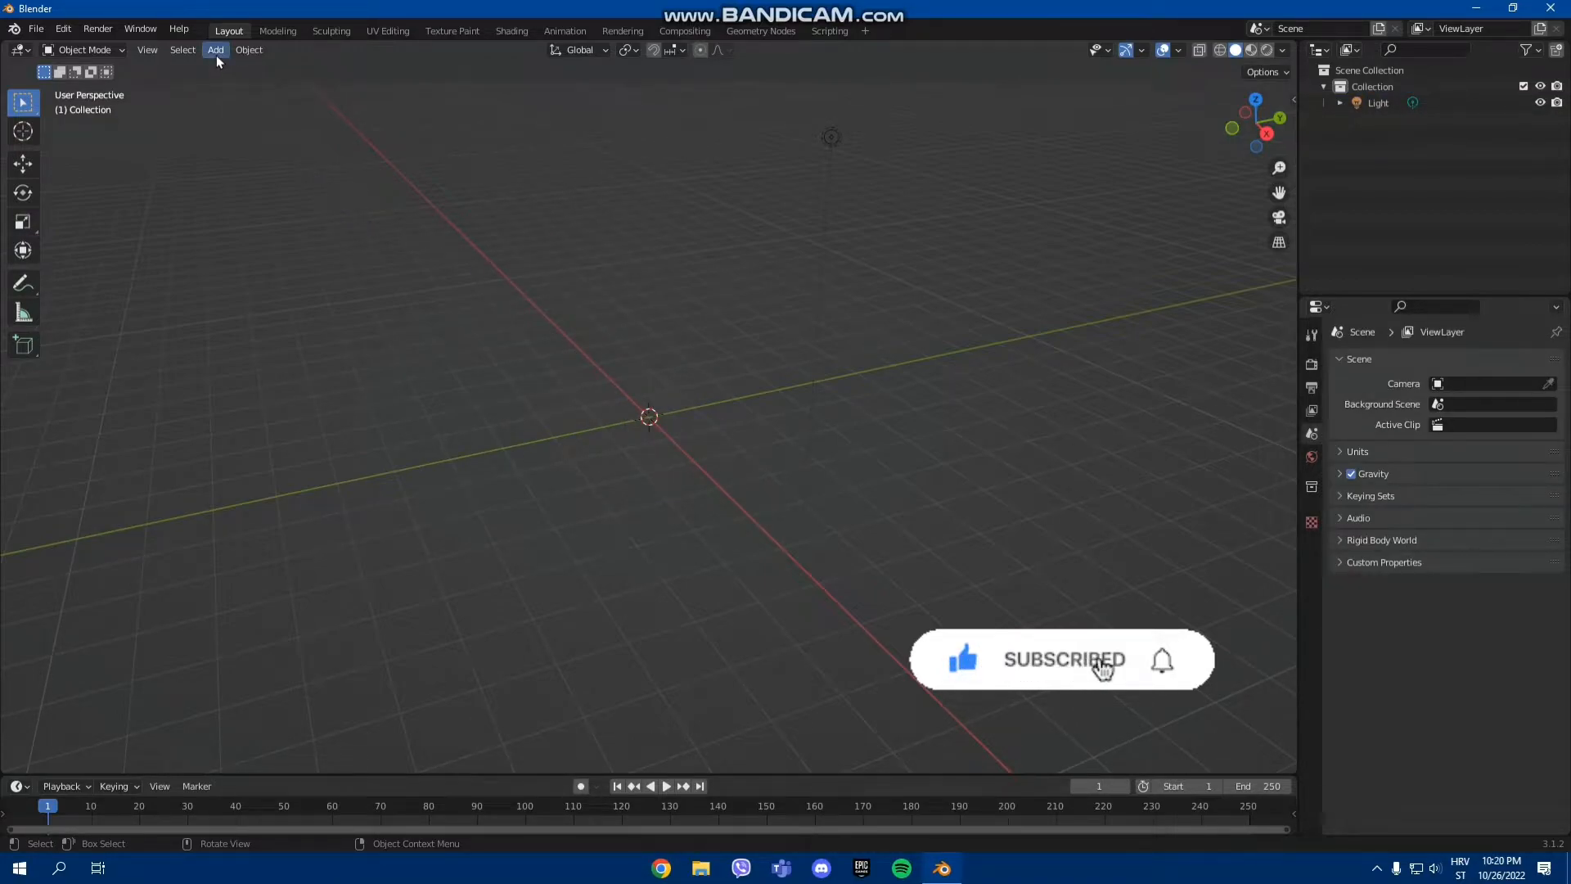
# Add an Ico Sphere mesh and raise its Subdivisions to 6 for a smooth surface.
pyautogui.click(215, 49)
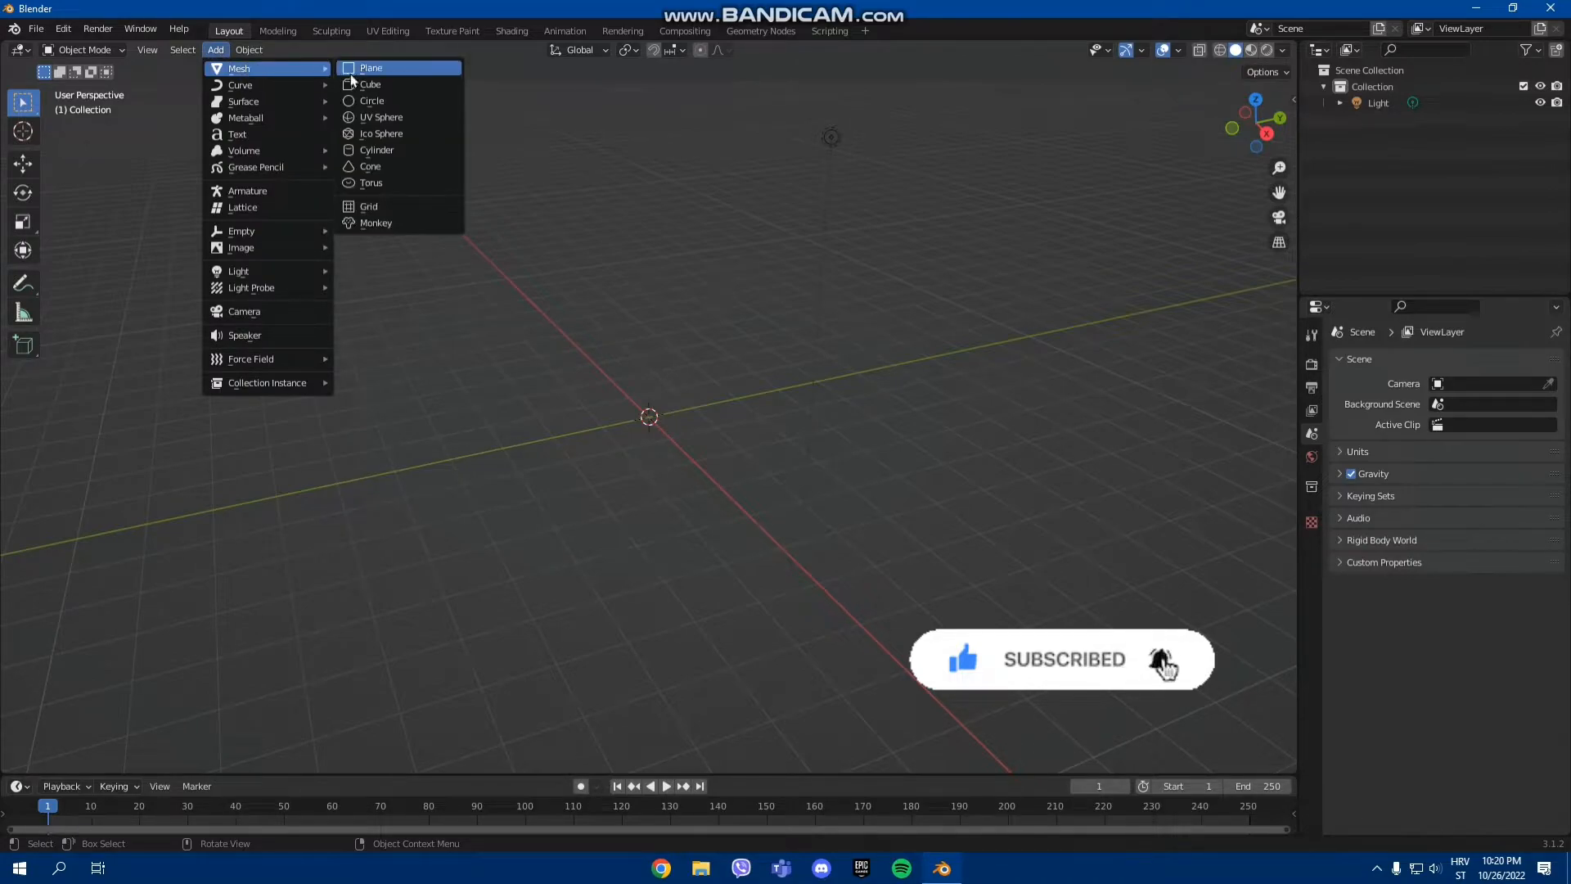
pyautogui.click(381, 133)
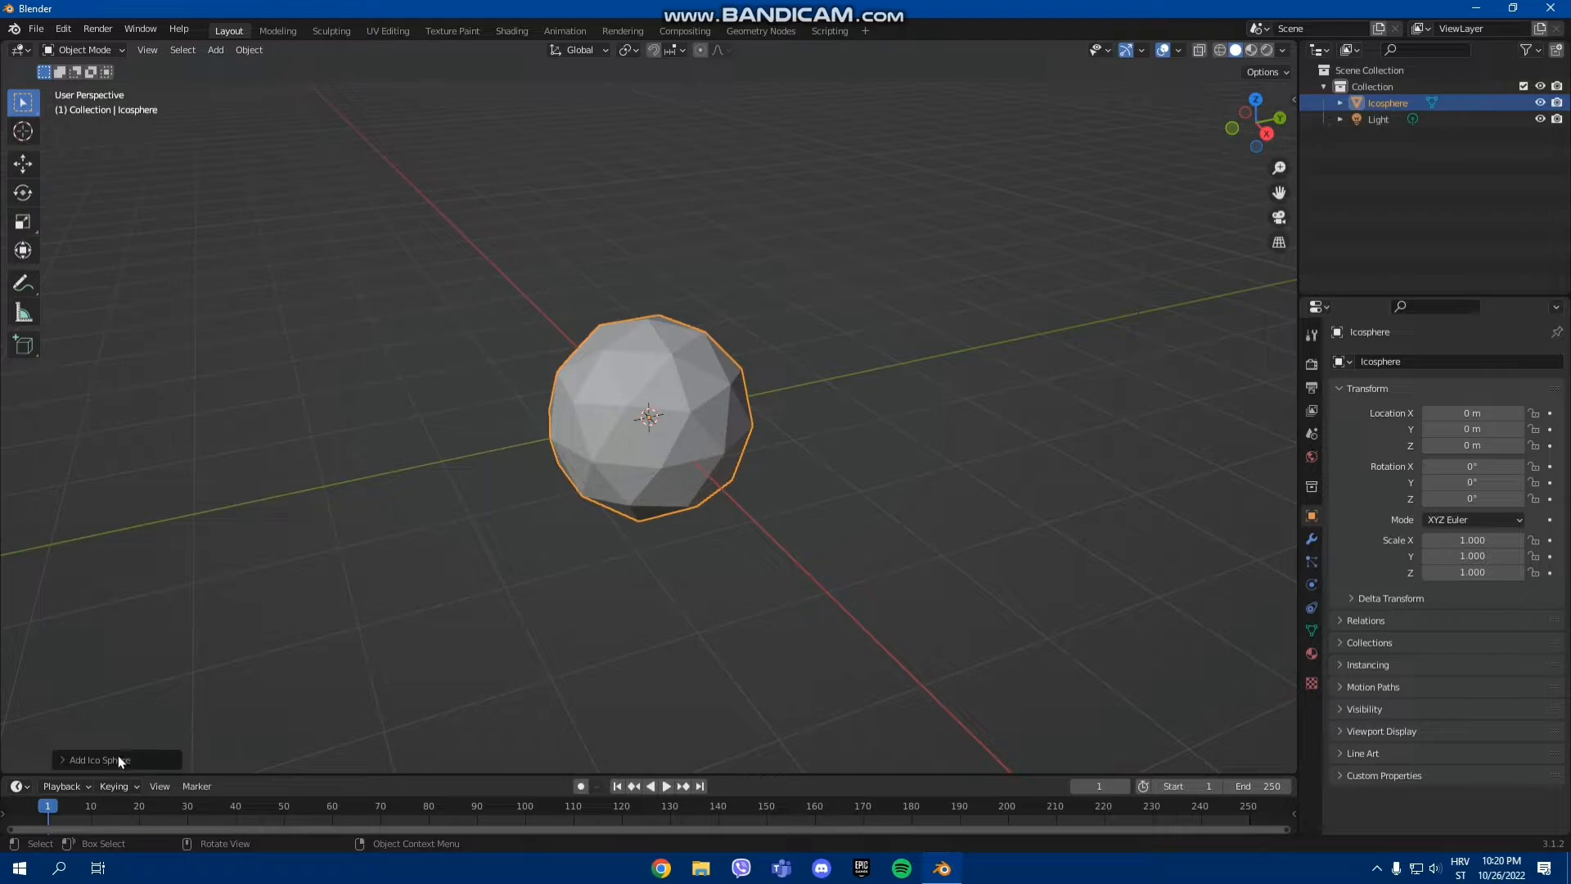
pyautogui.click(95, 760)
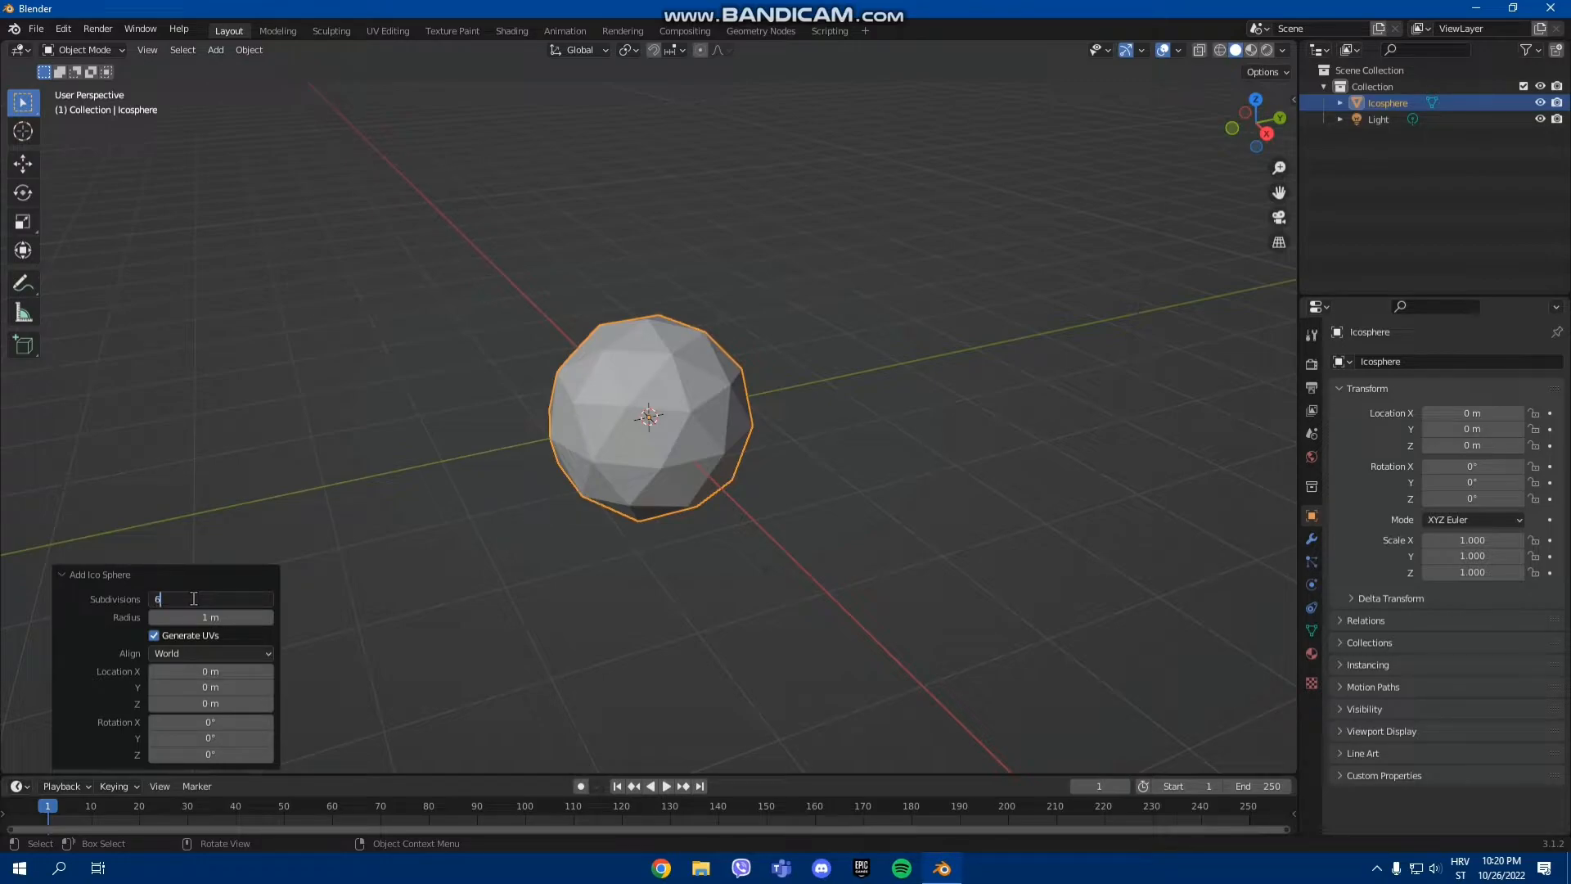
pyautogui.write('6')
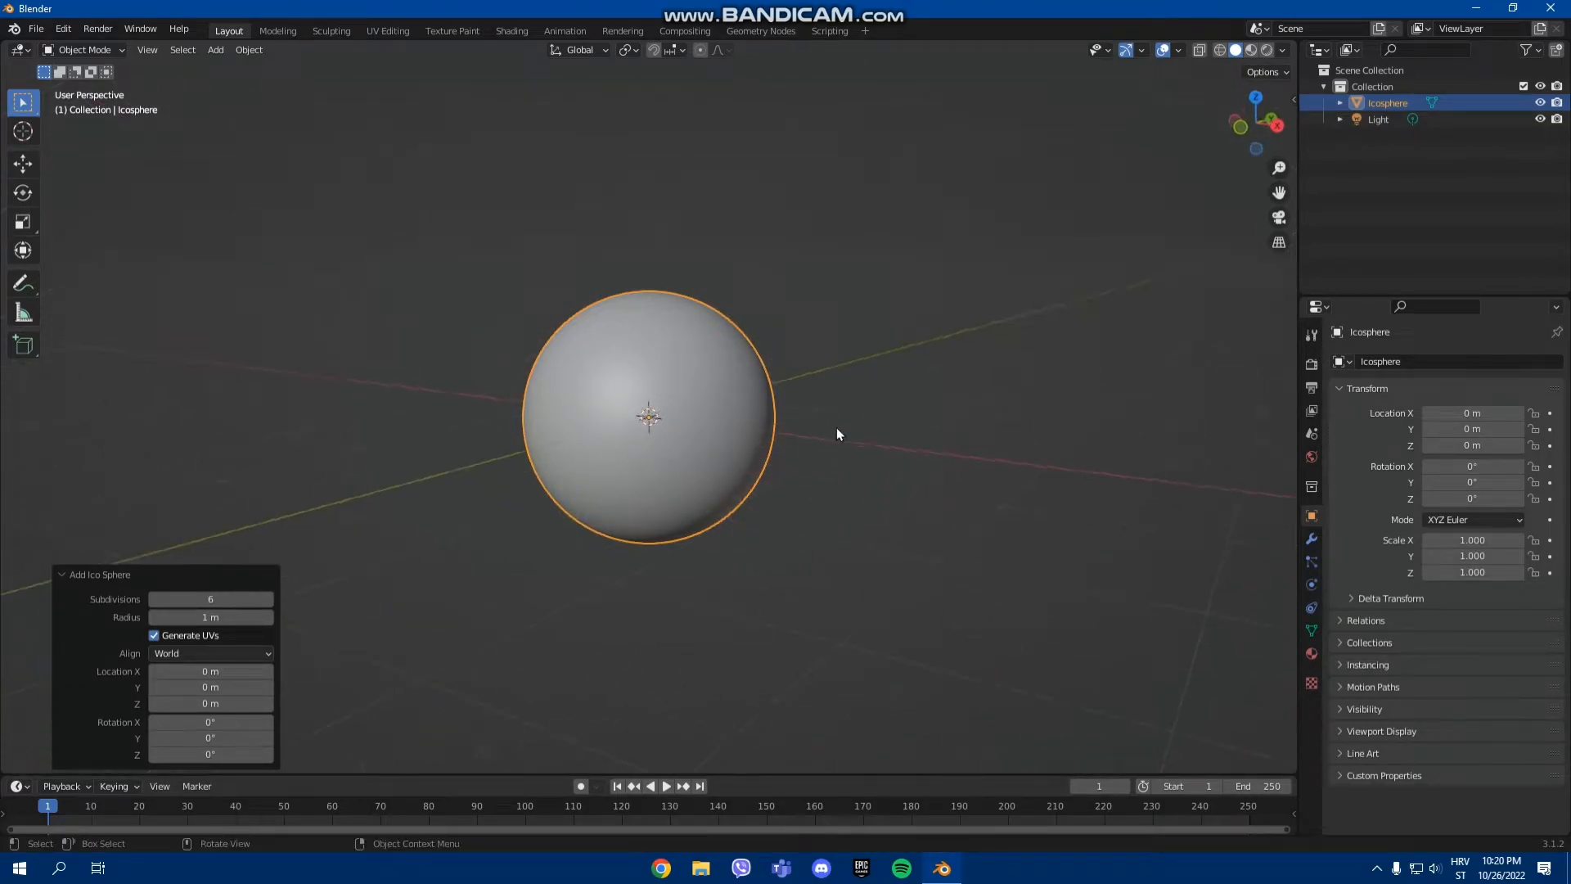
pyautogui.click(735, 477)
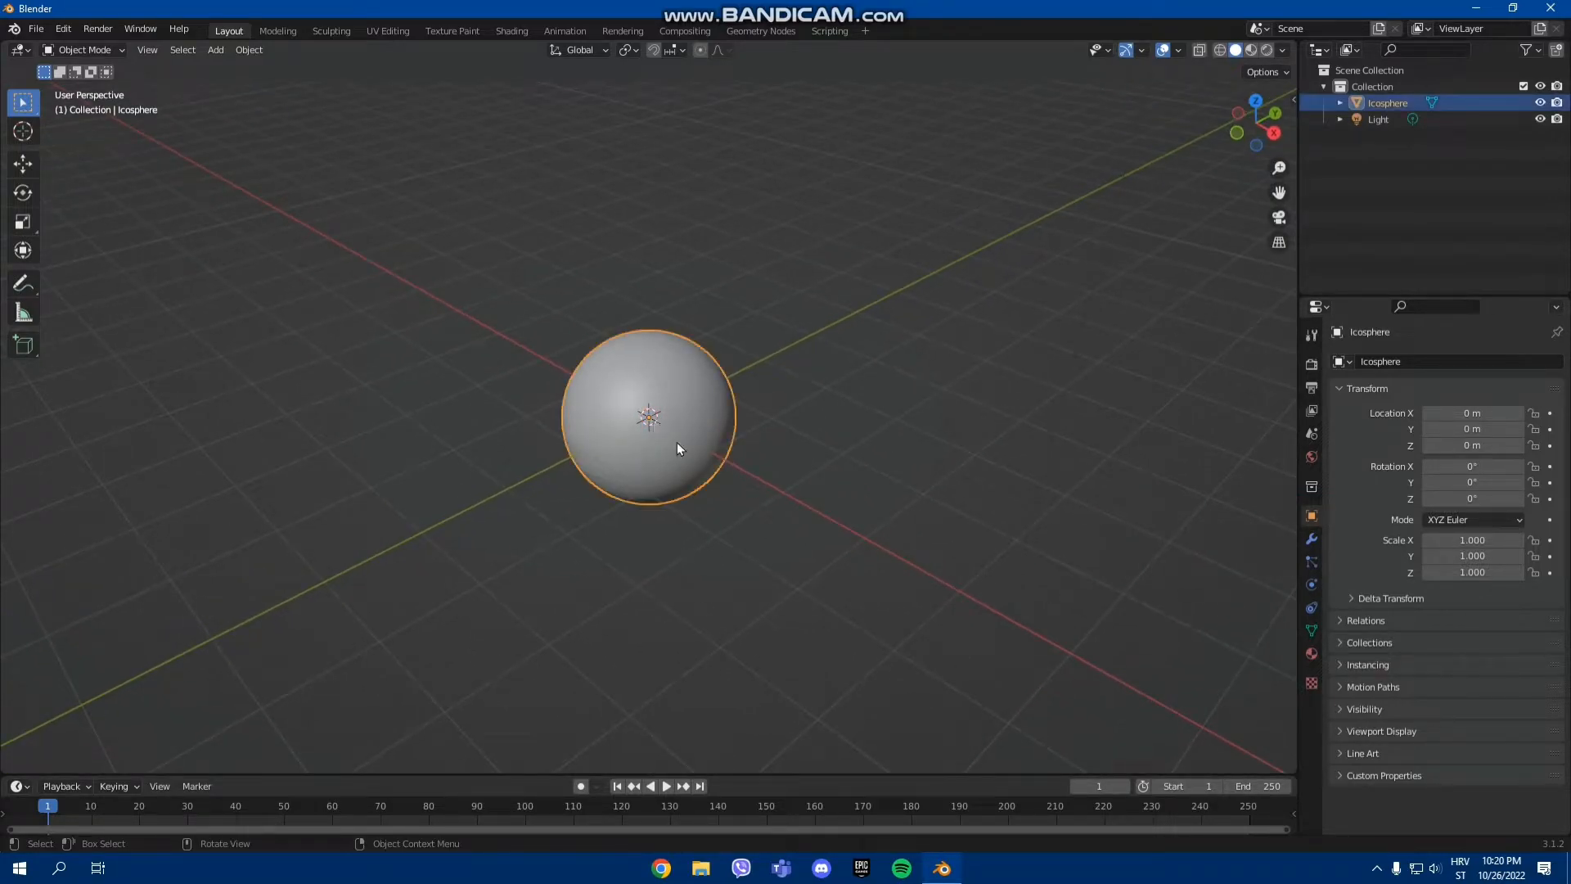
pyautogui.moveTo(1091, 648)
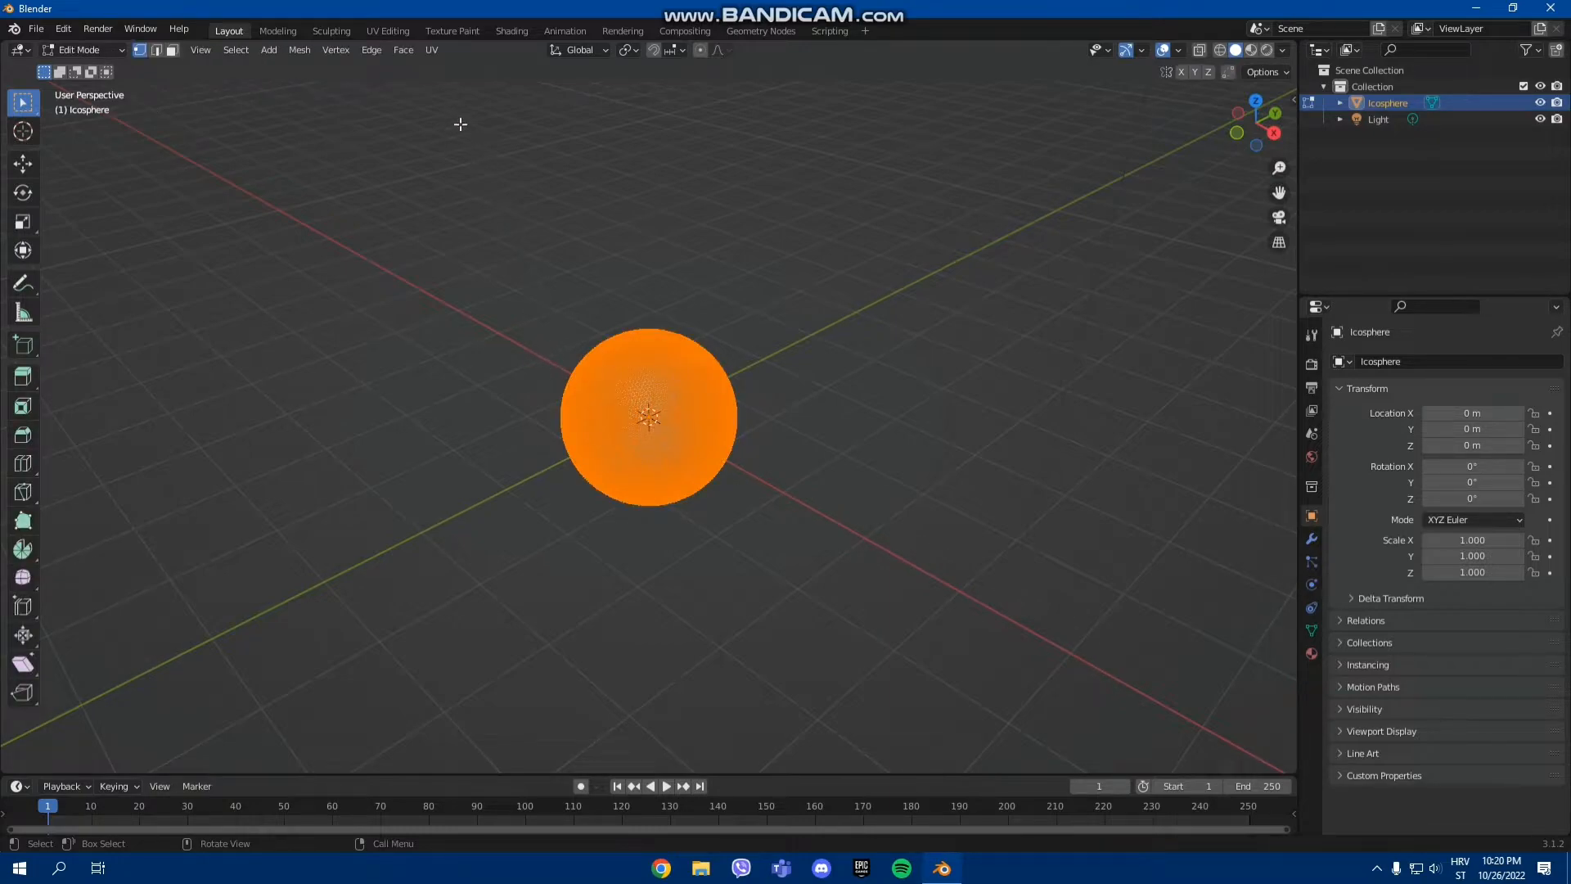
# Bring up the UV mapping options for the sphere in Edit Mode.
pyautogui.click(431, 51)
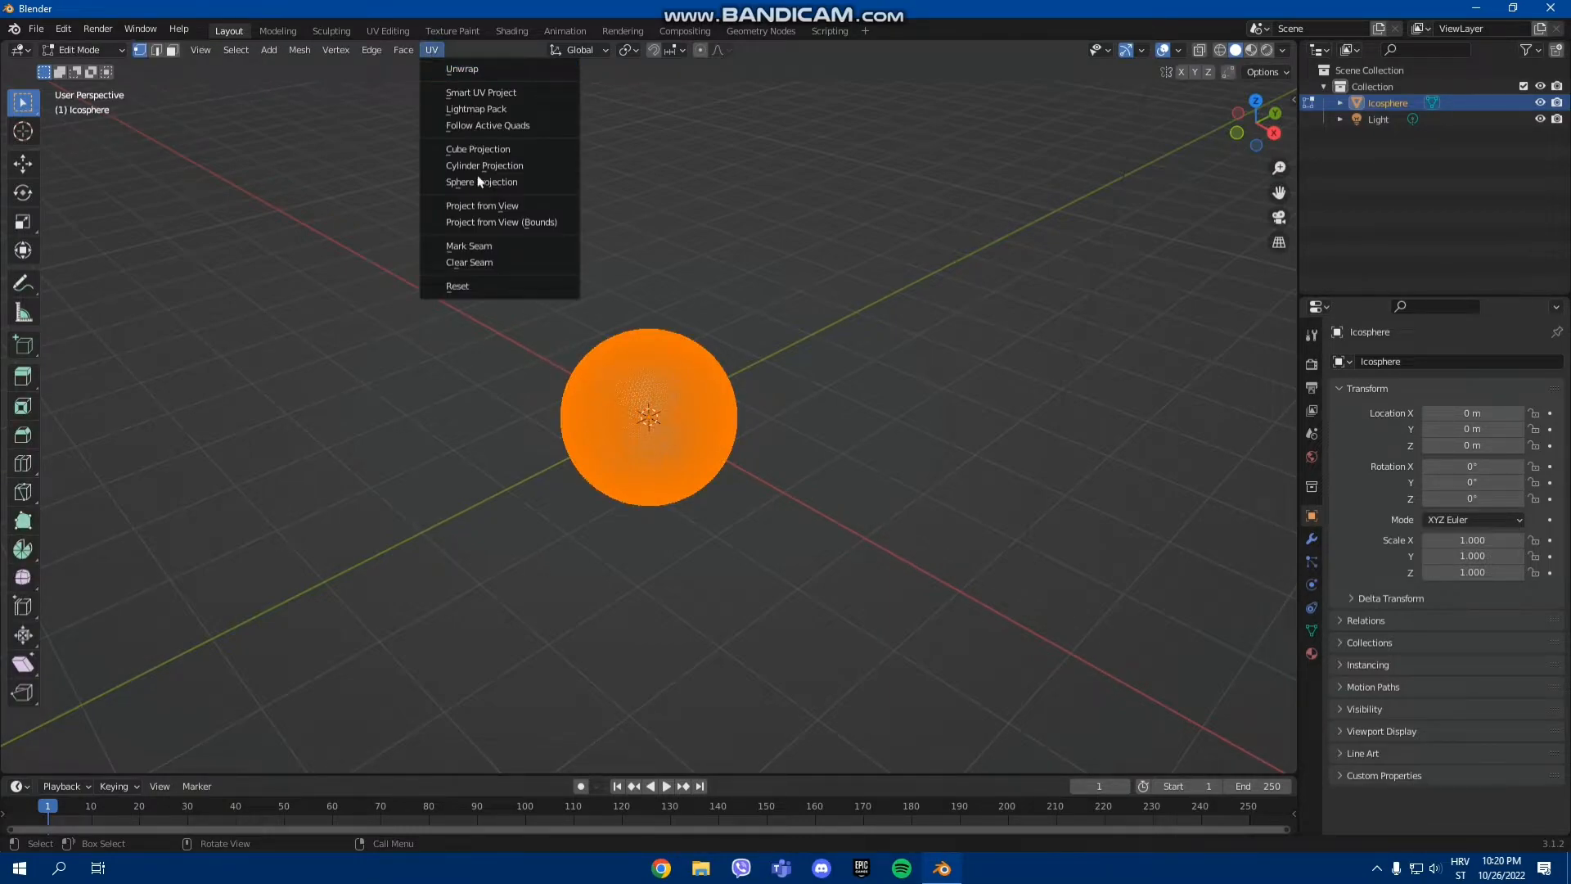
pyautogui.moveTo(482, 181)
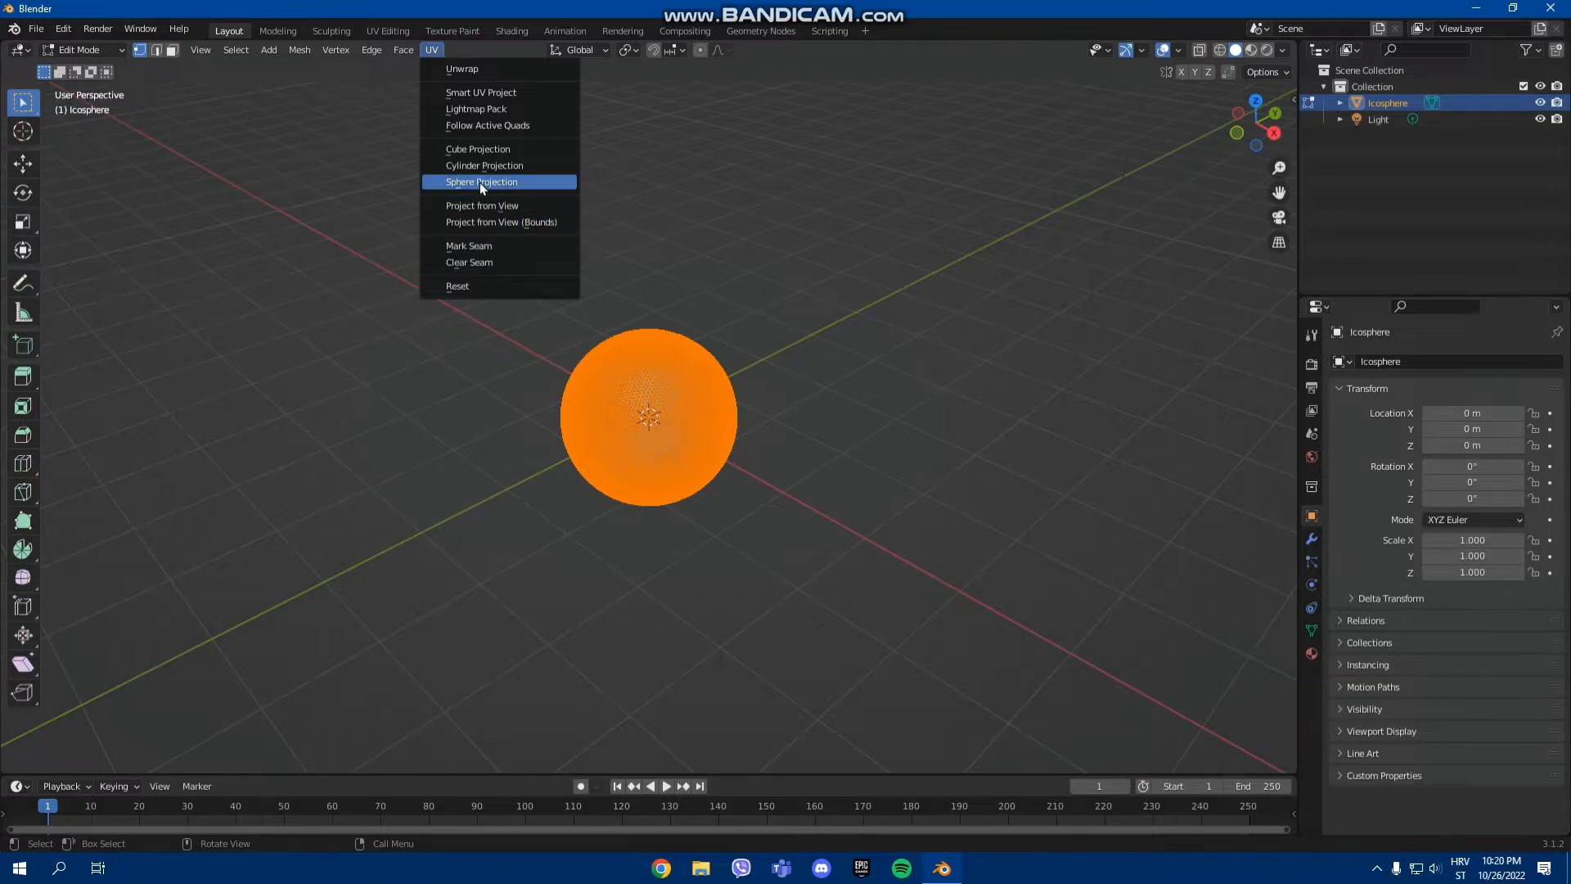
pyautogui.moveTo(479, 182)
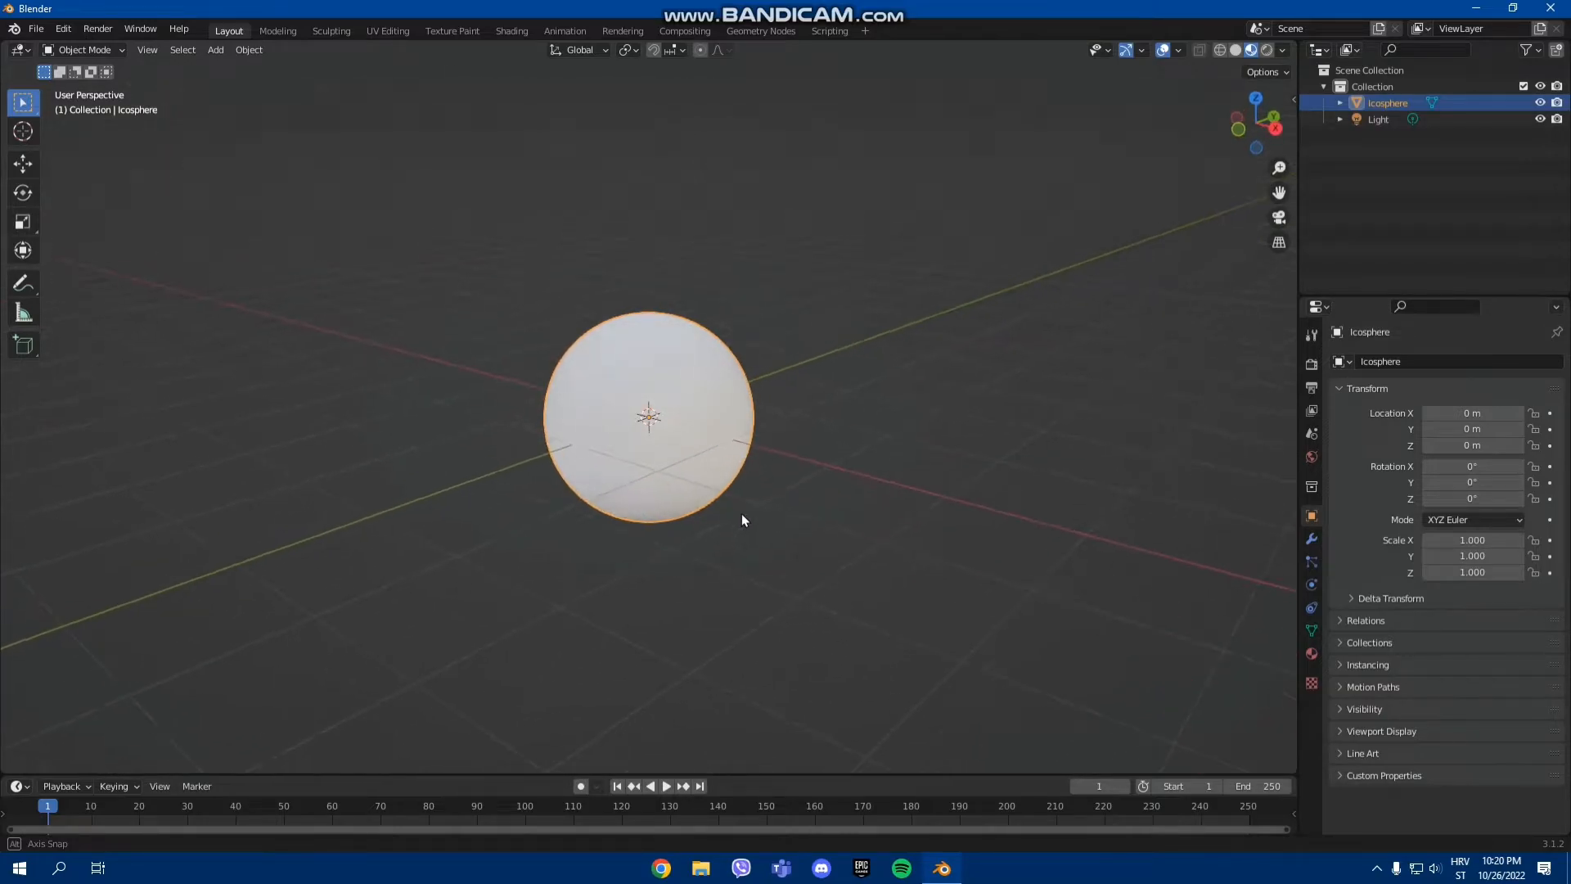
# Create a new material for the sphere with an Image Texture driving its Base Color.
pyautogui.click(1311, 653)
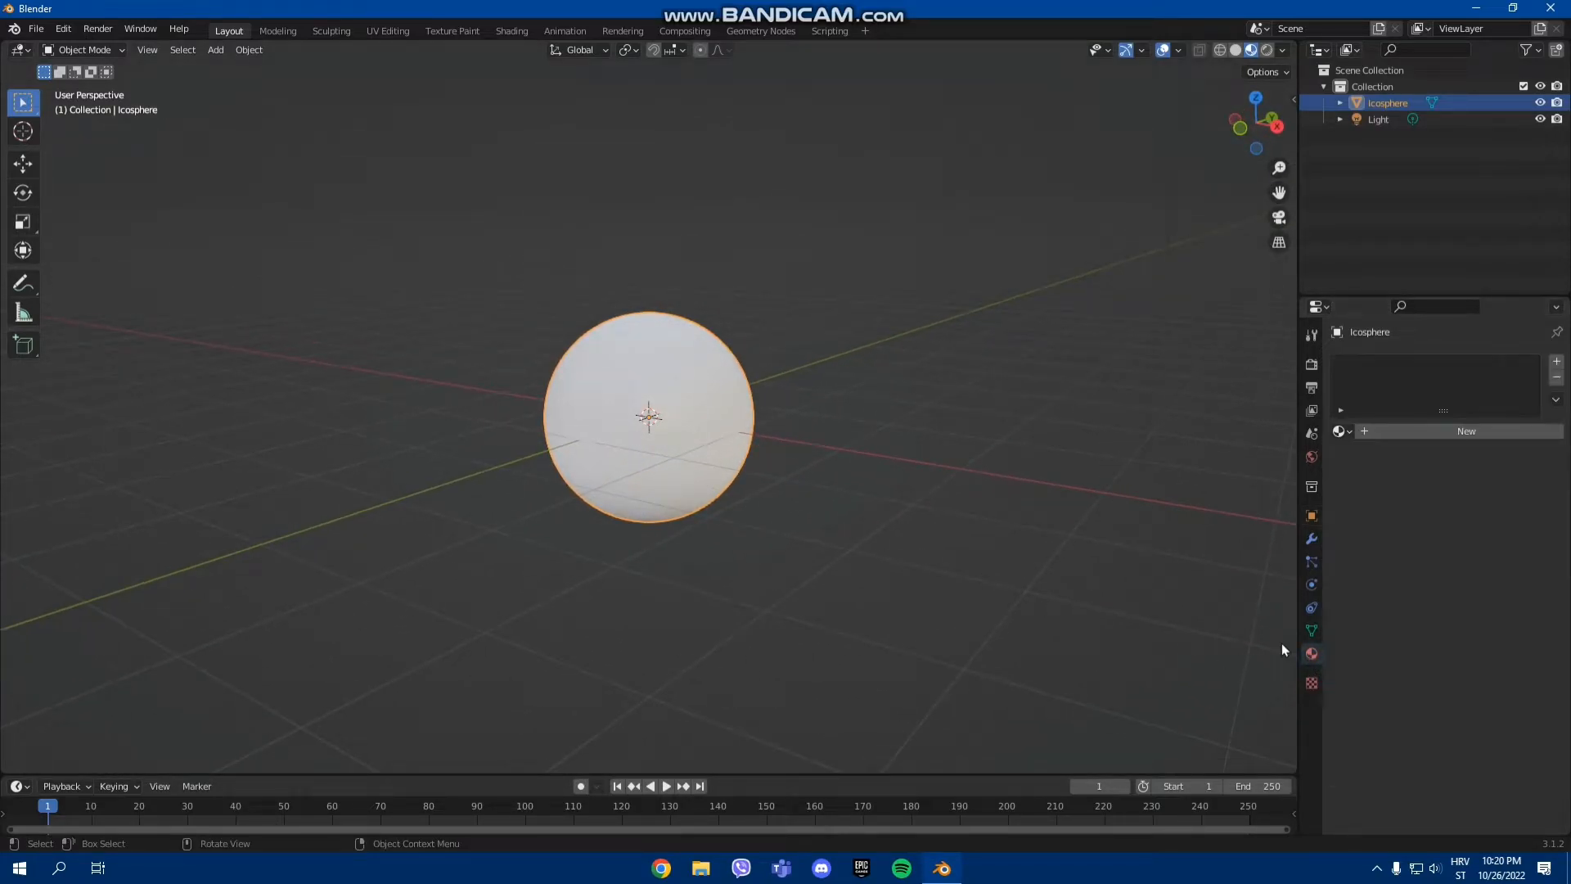
pyautogui.moveTo(1311, 654)
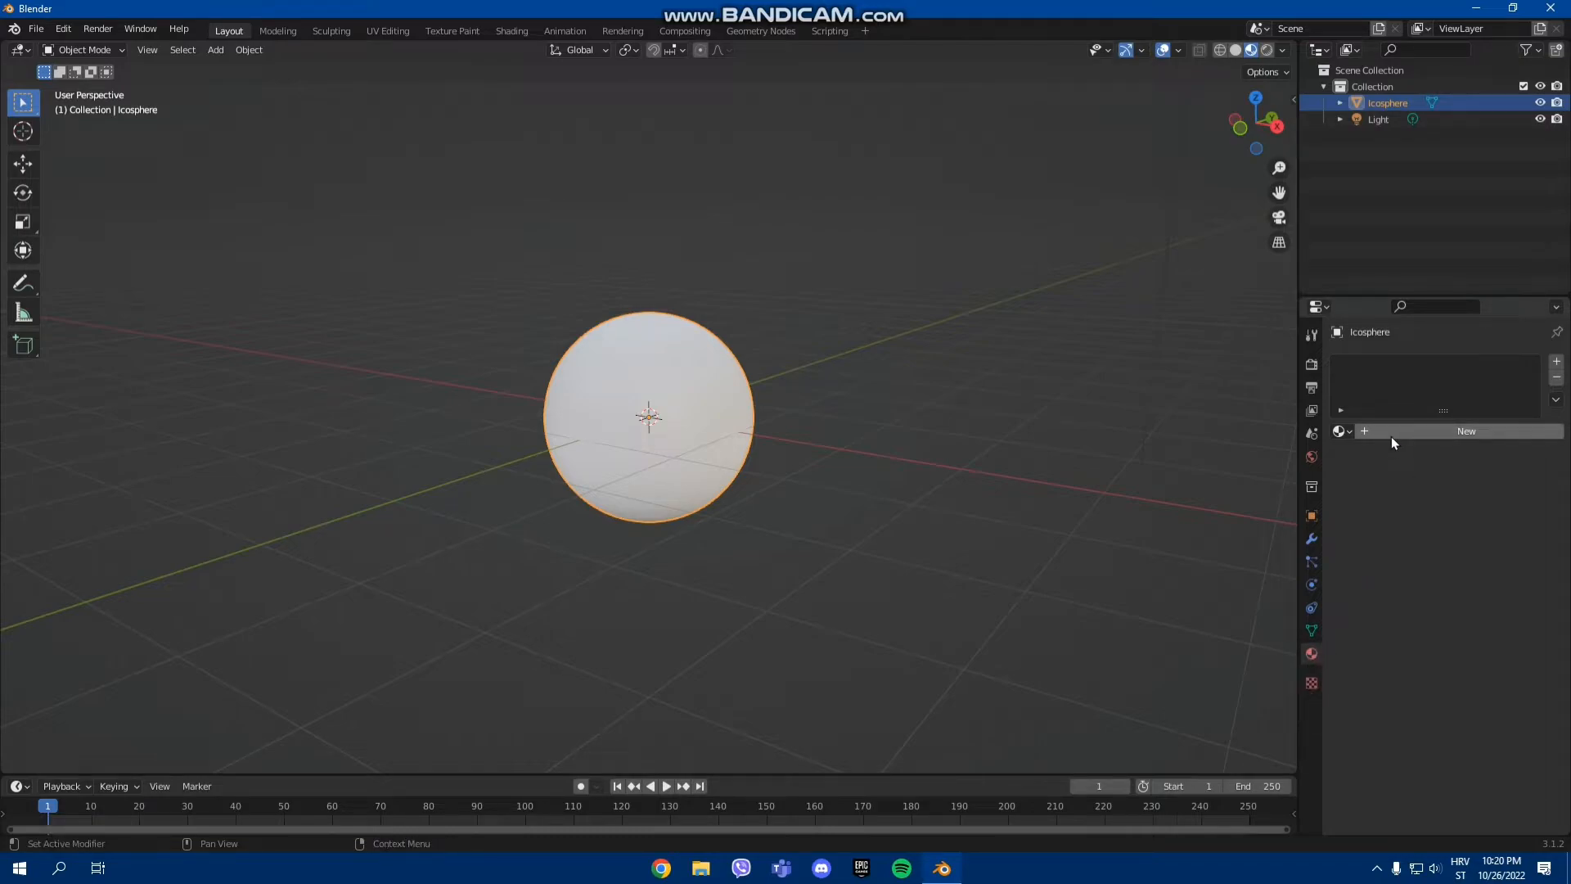
pyautogui.click(1467, 431)
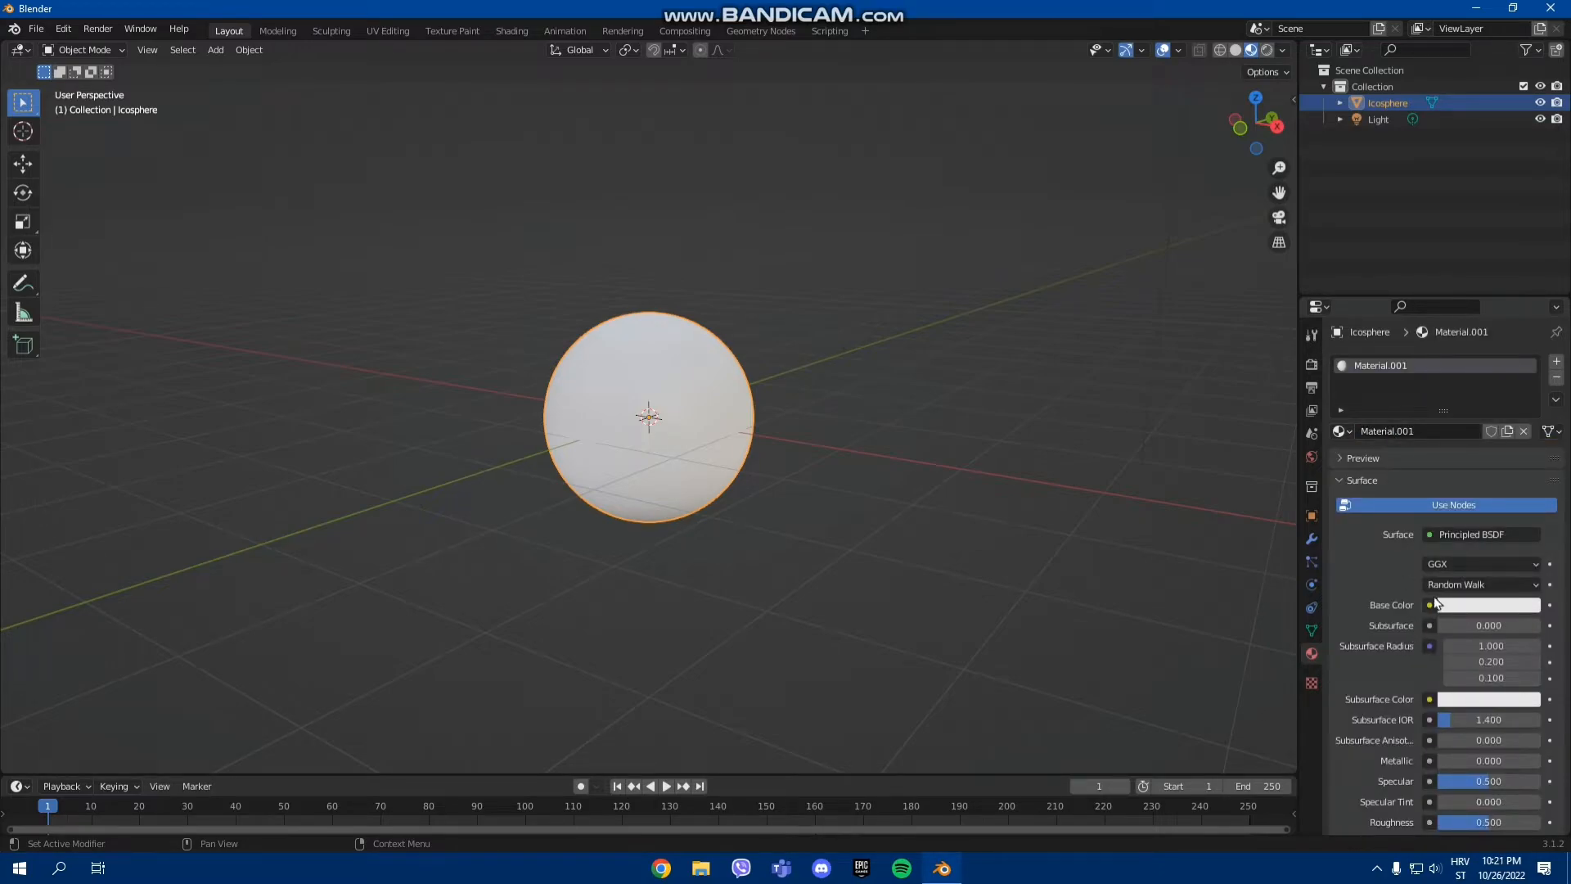
pyautogui.click(1430, 604)
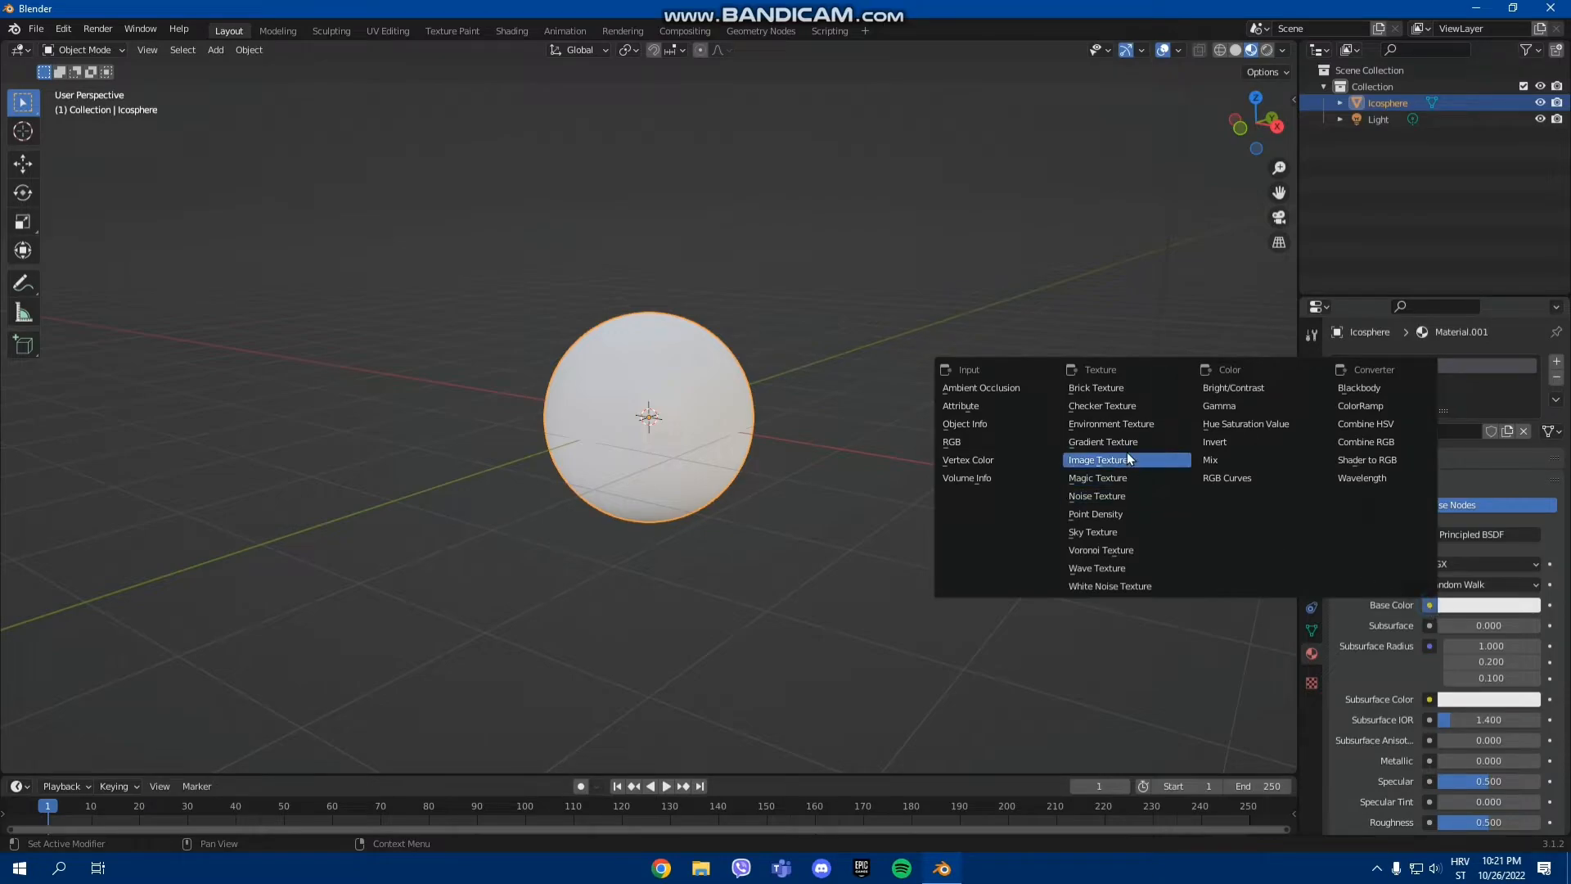
pyautogui.click(1096, 460)
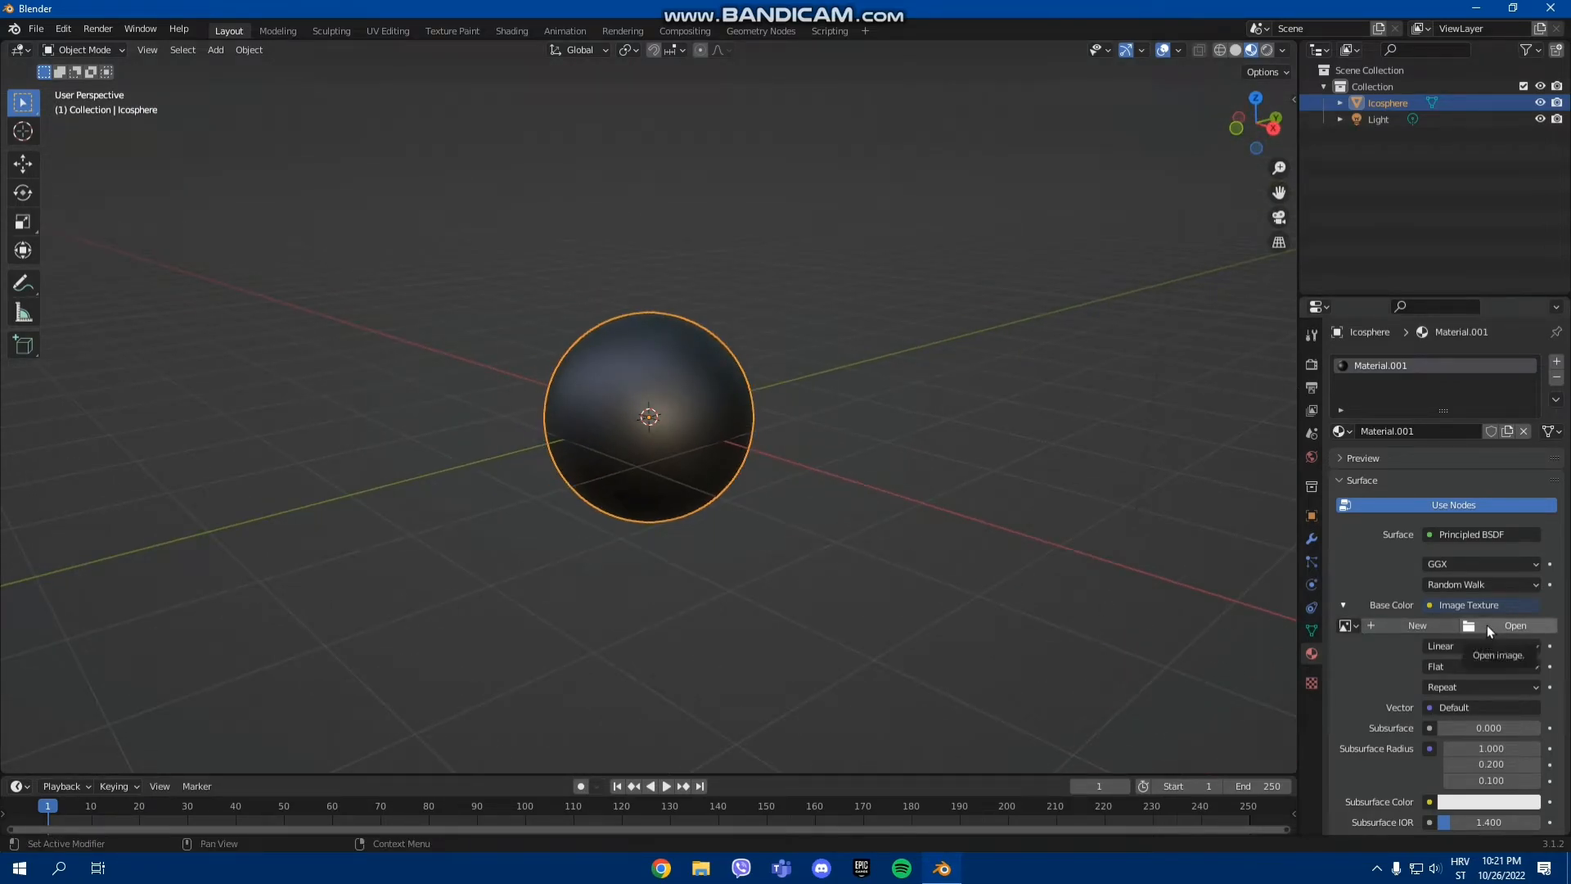
# Browse to Blender > Textures_material and load btex2.png as the base colour image.
pyautogui.click(1514, 626)
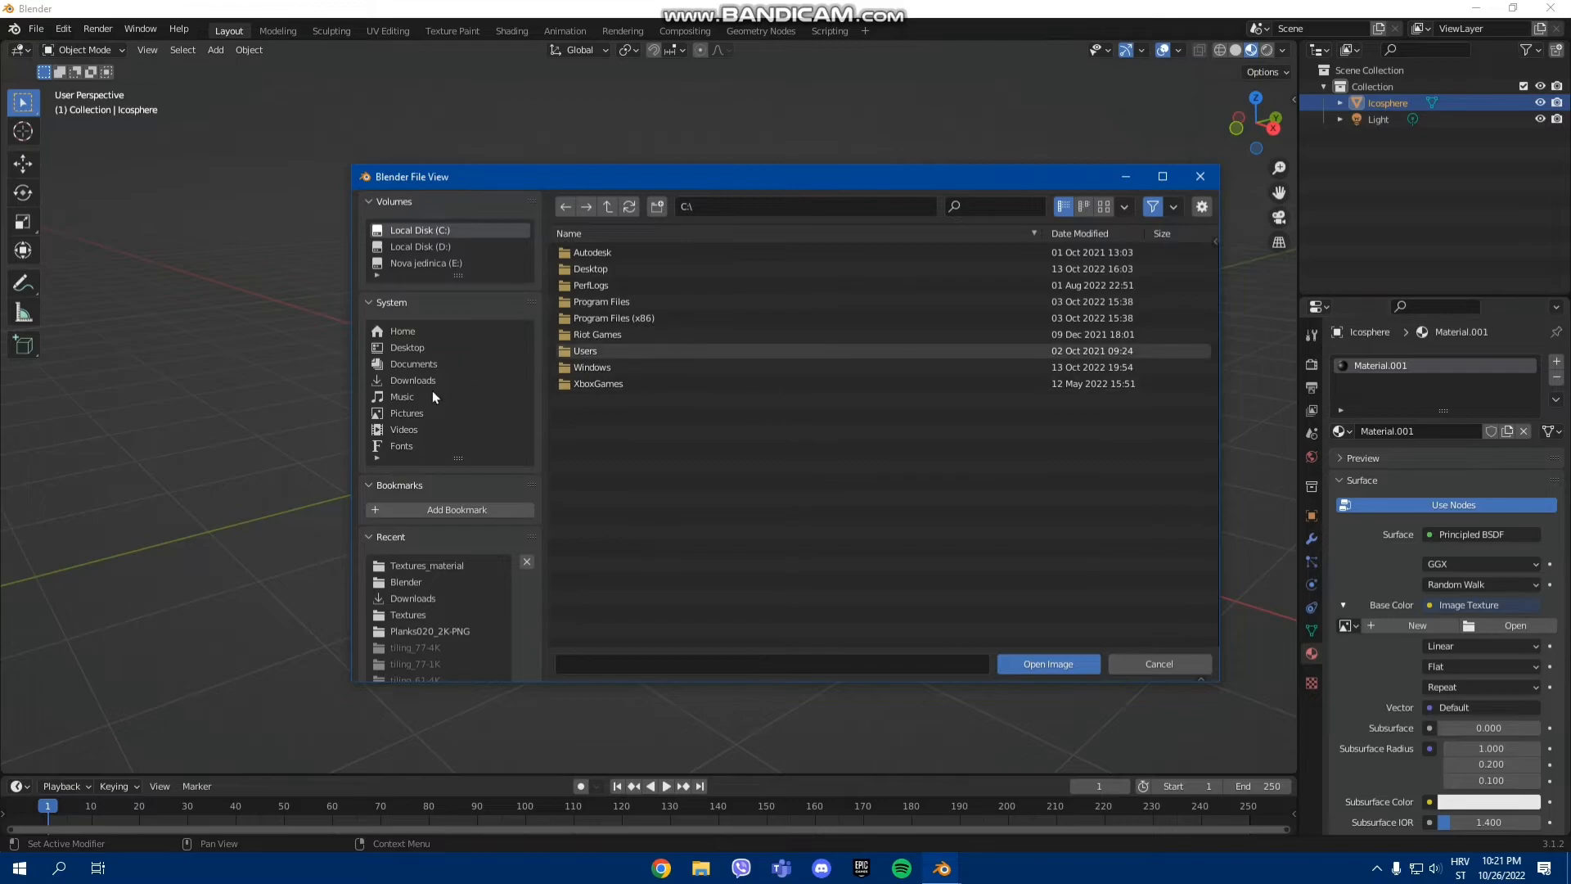
pyautogui.click(405, 582)
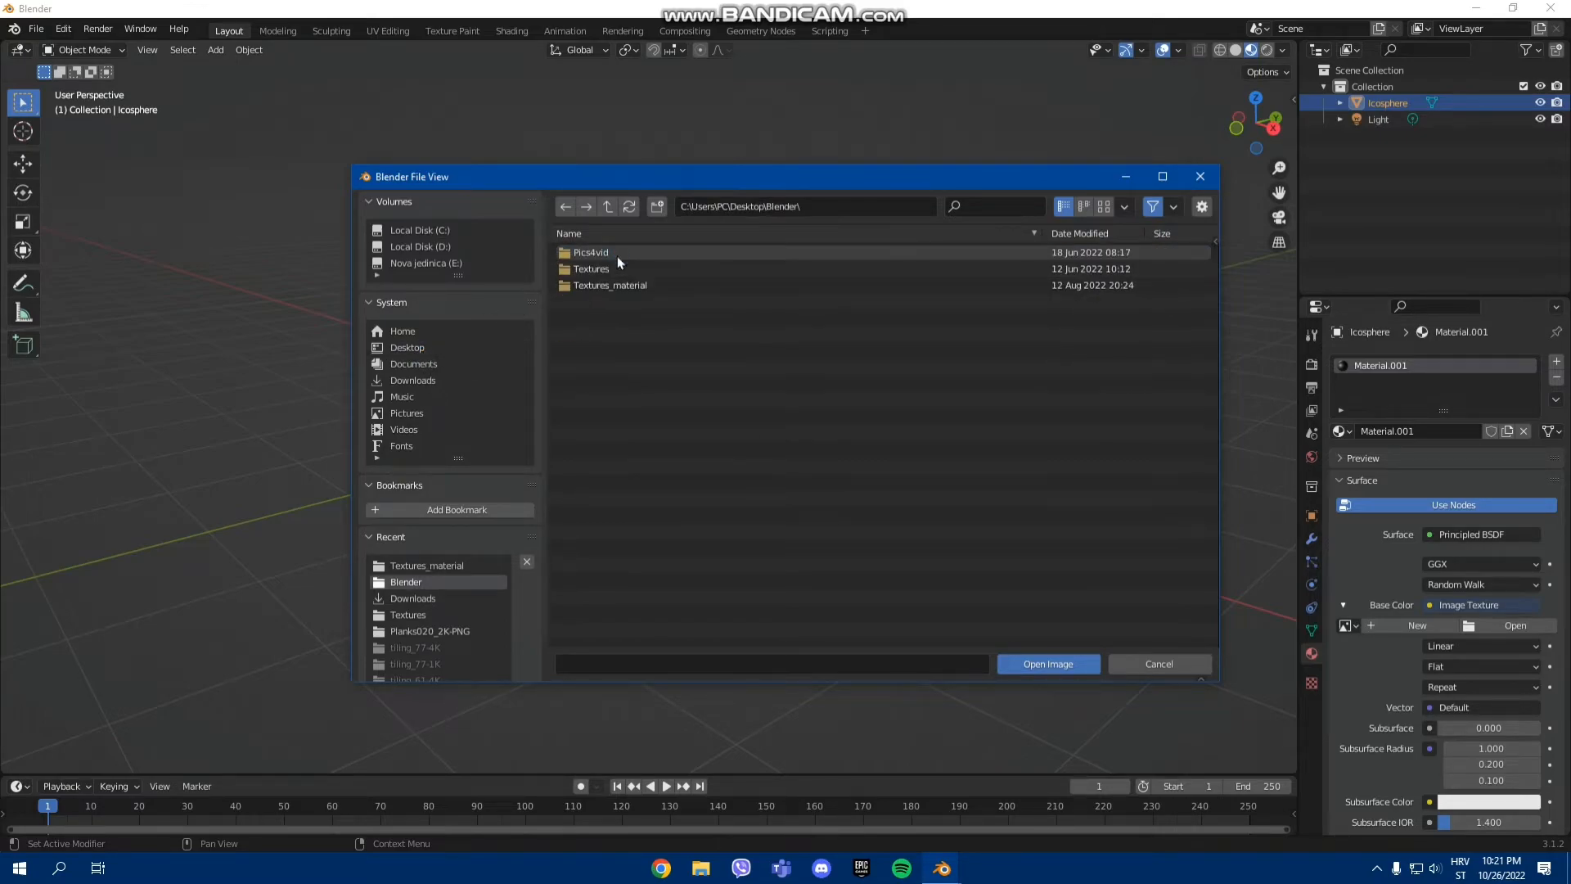
pyautogui.doubleClick(609, 284)
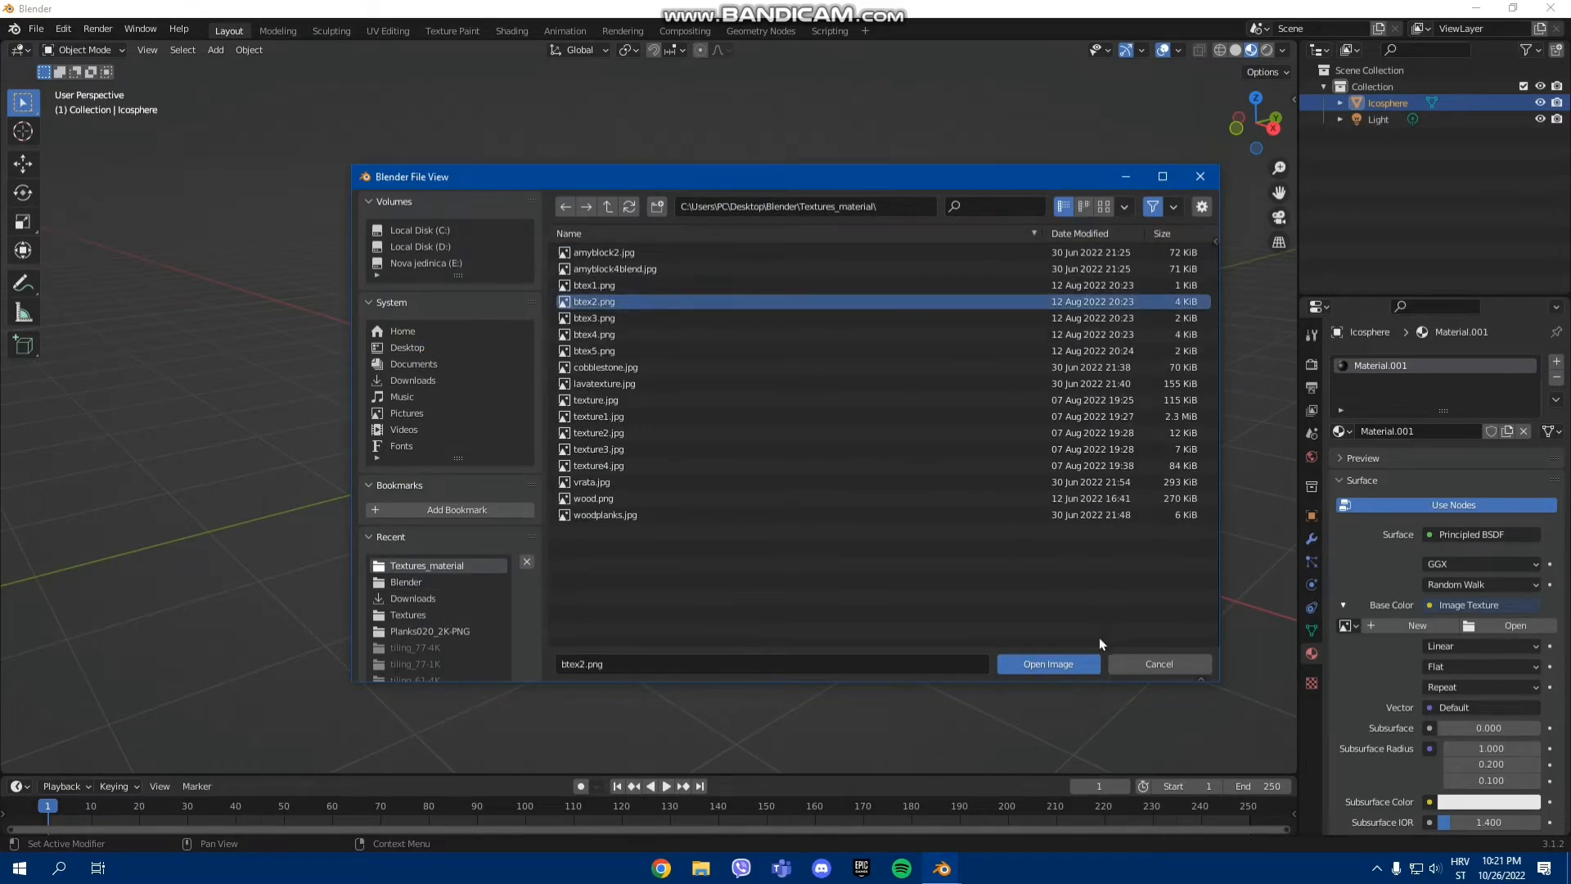
pyautogui.click(1046, 663)
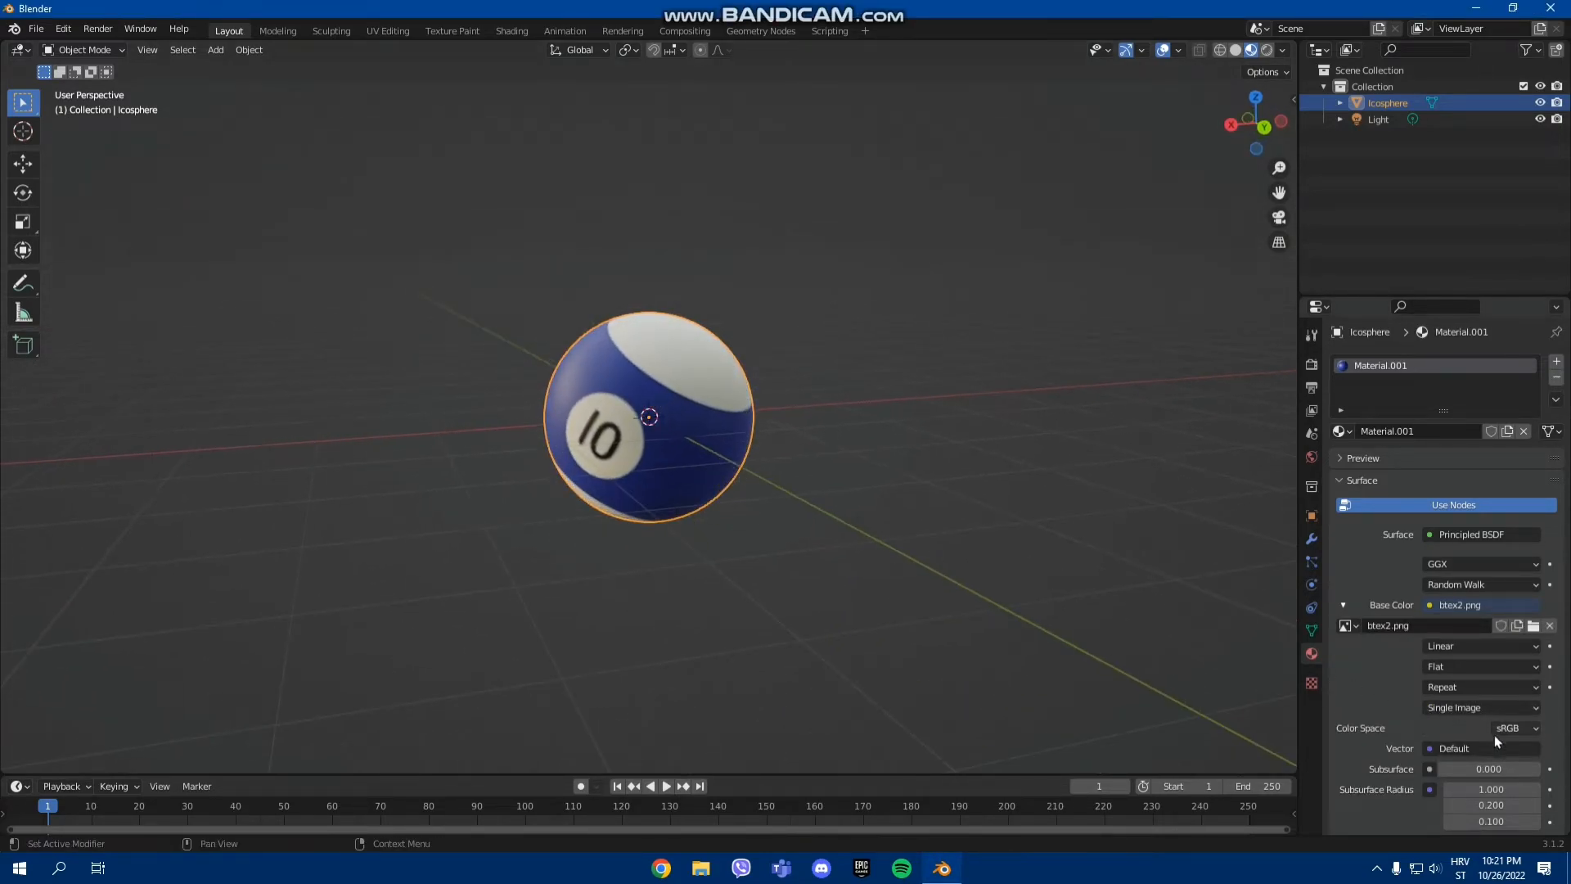
pyautogui.moveTo(915, 558)
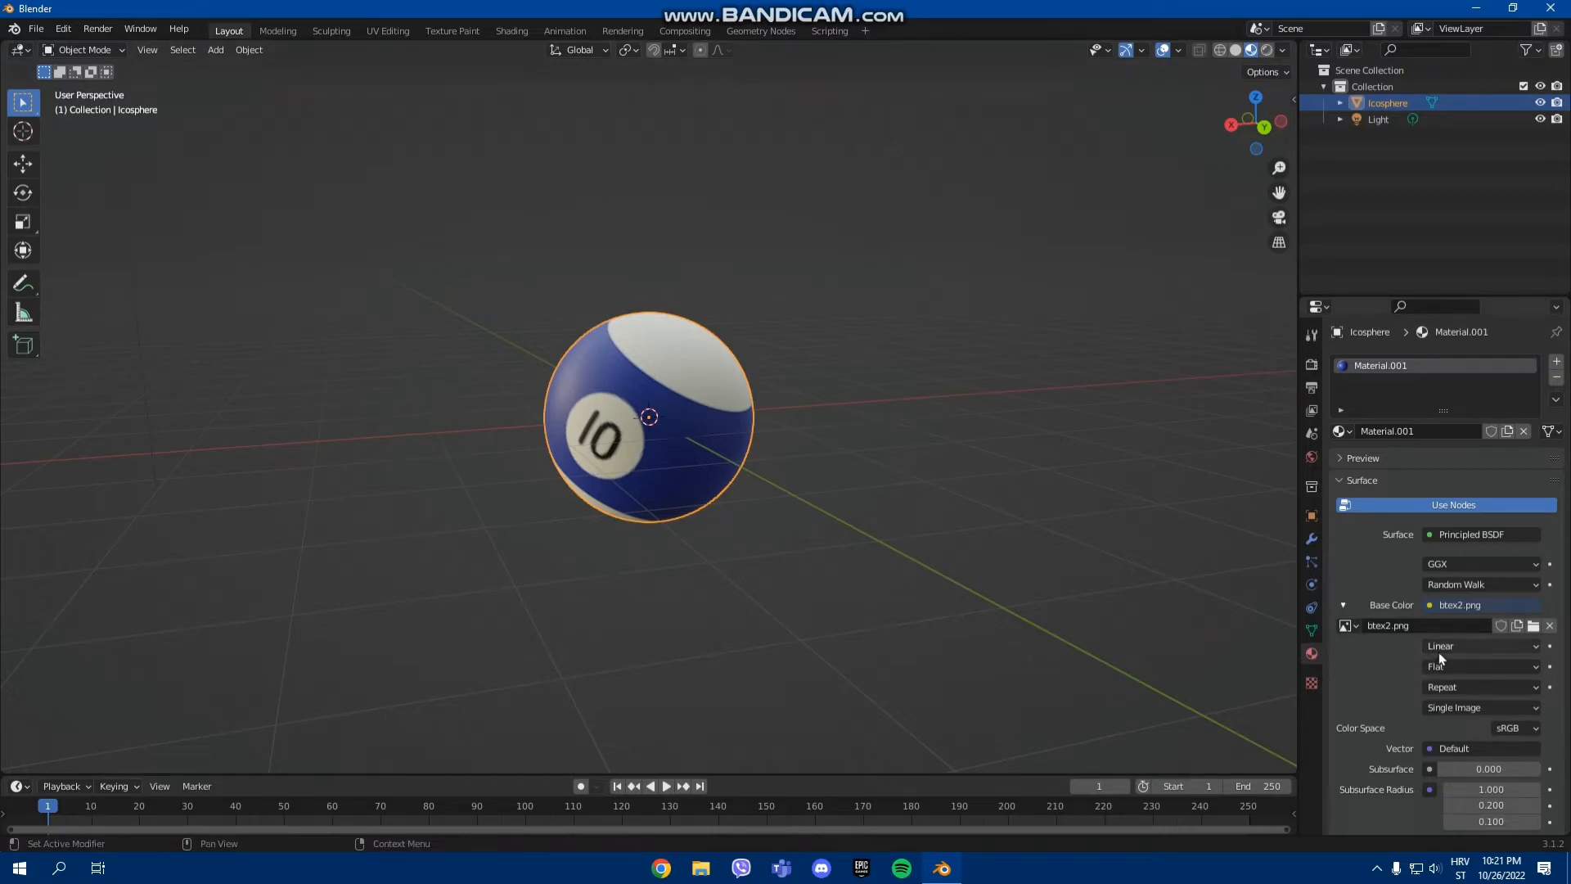
# Set the image texture interpolation from Linear to Closest and zoom to inspect.
pyautogui.click(1482, 645)
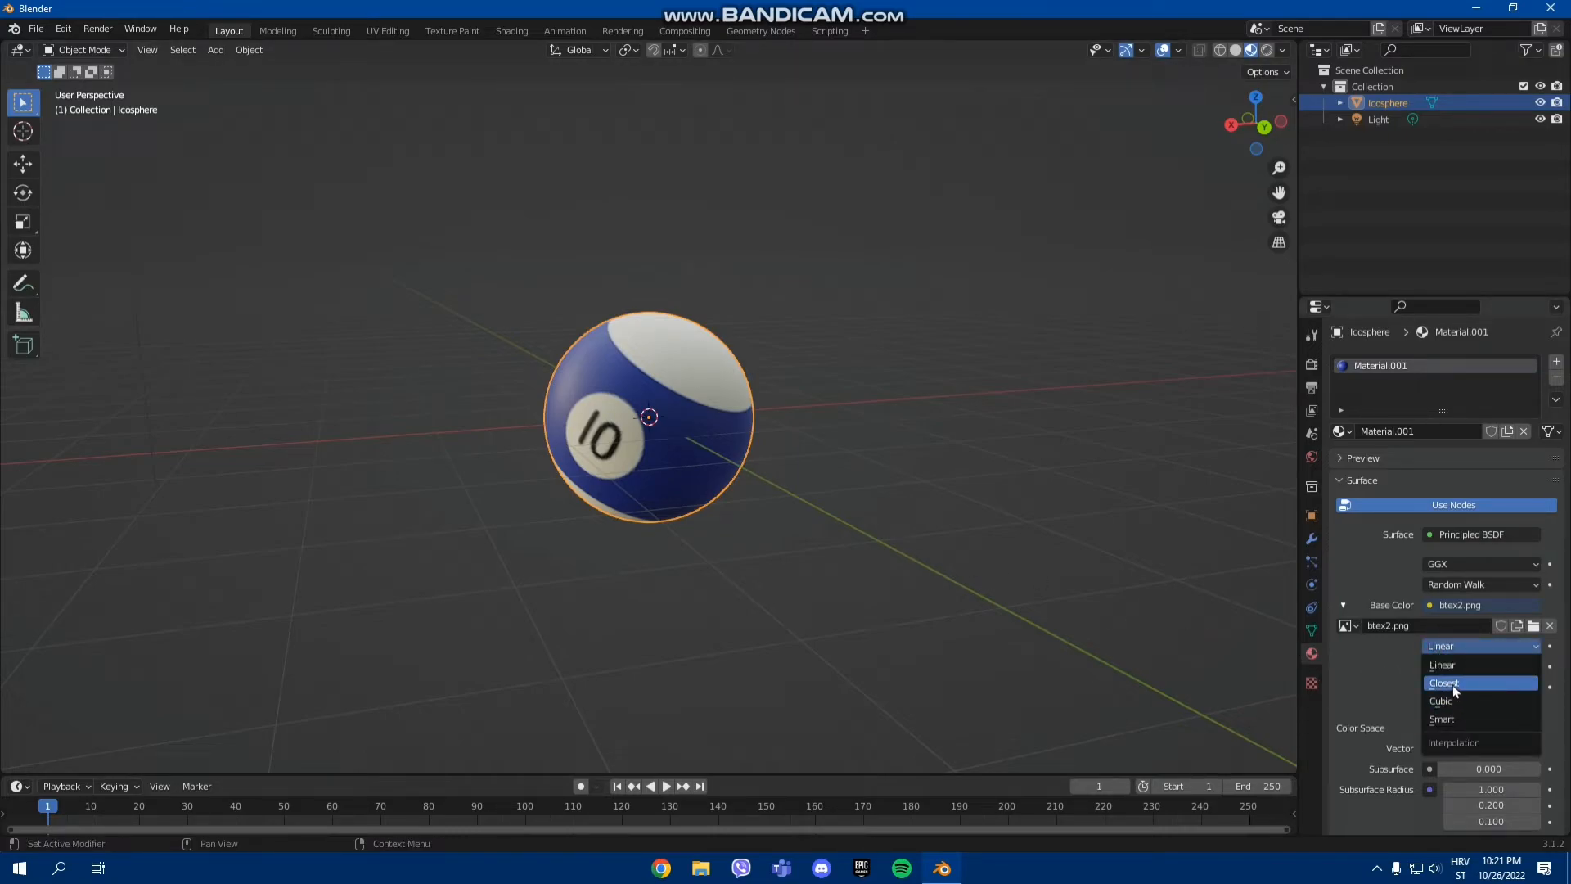
pyautogui.click(1444, 683)
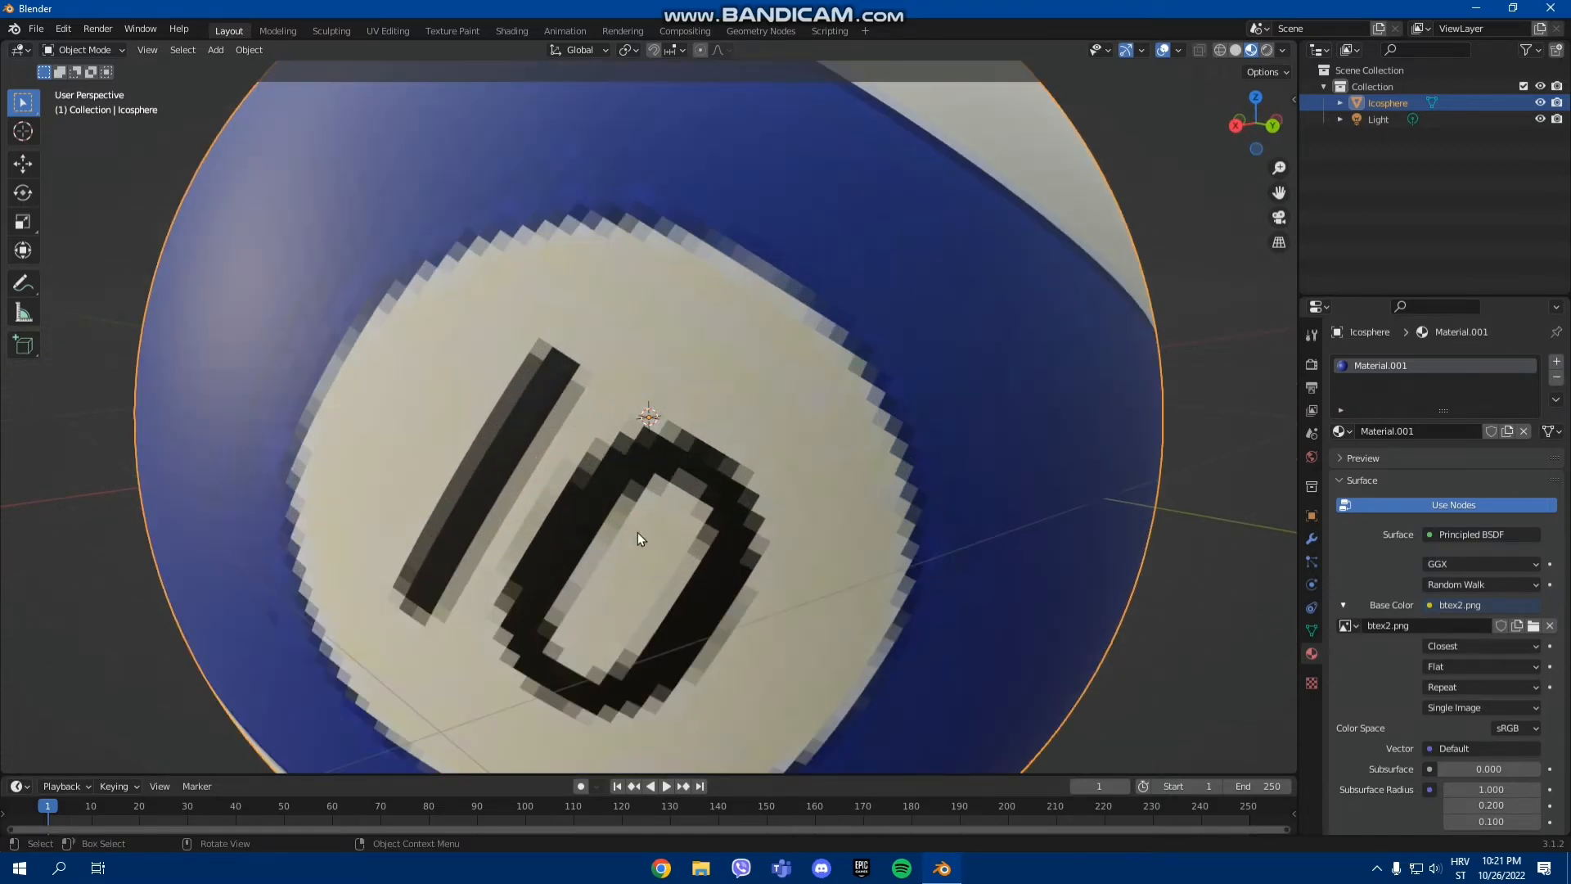
pyautogui.scroll(-3)
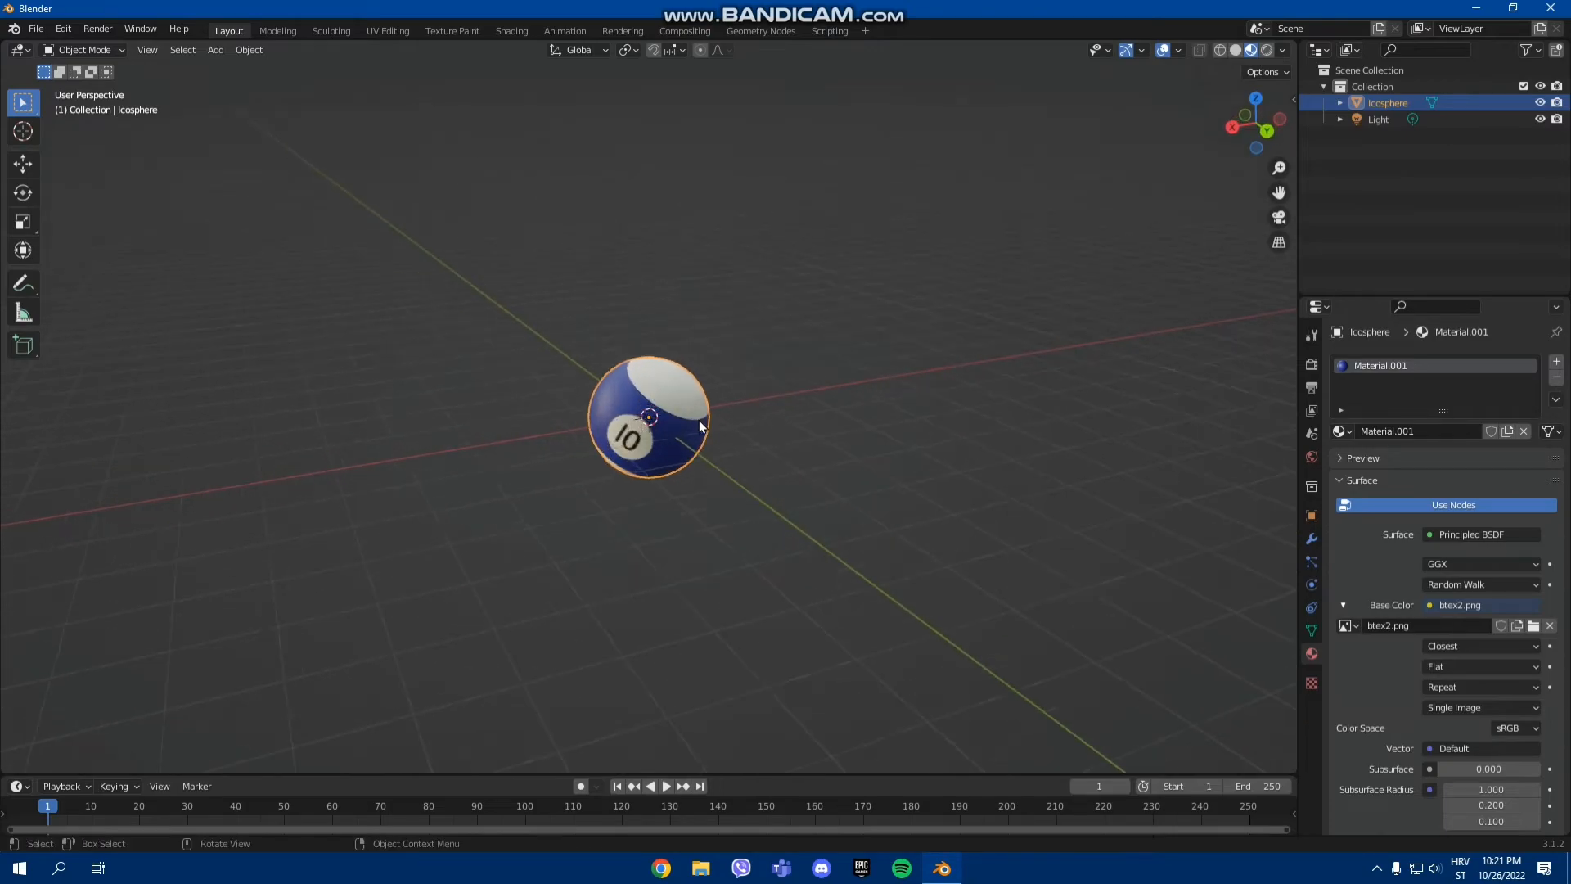
pyautogui.moveTo(896, 594)
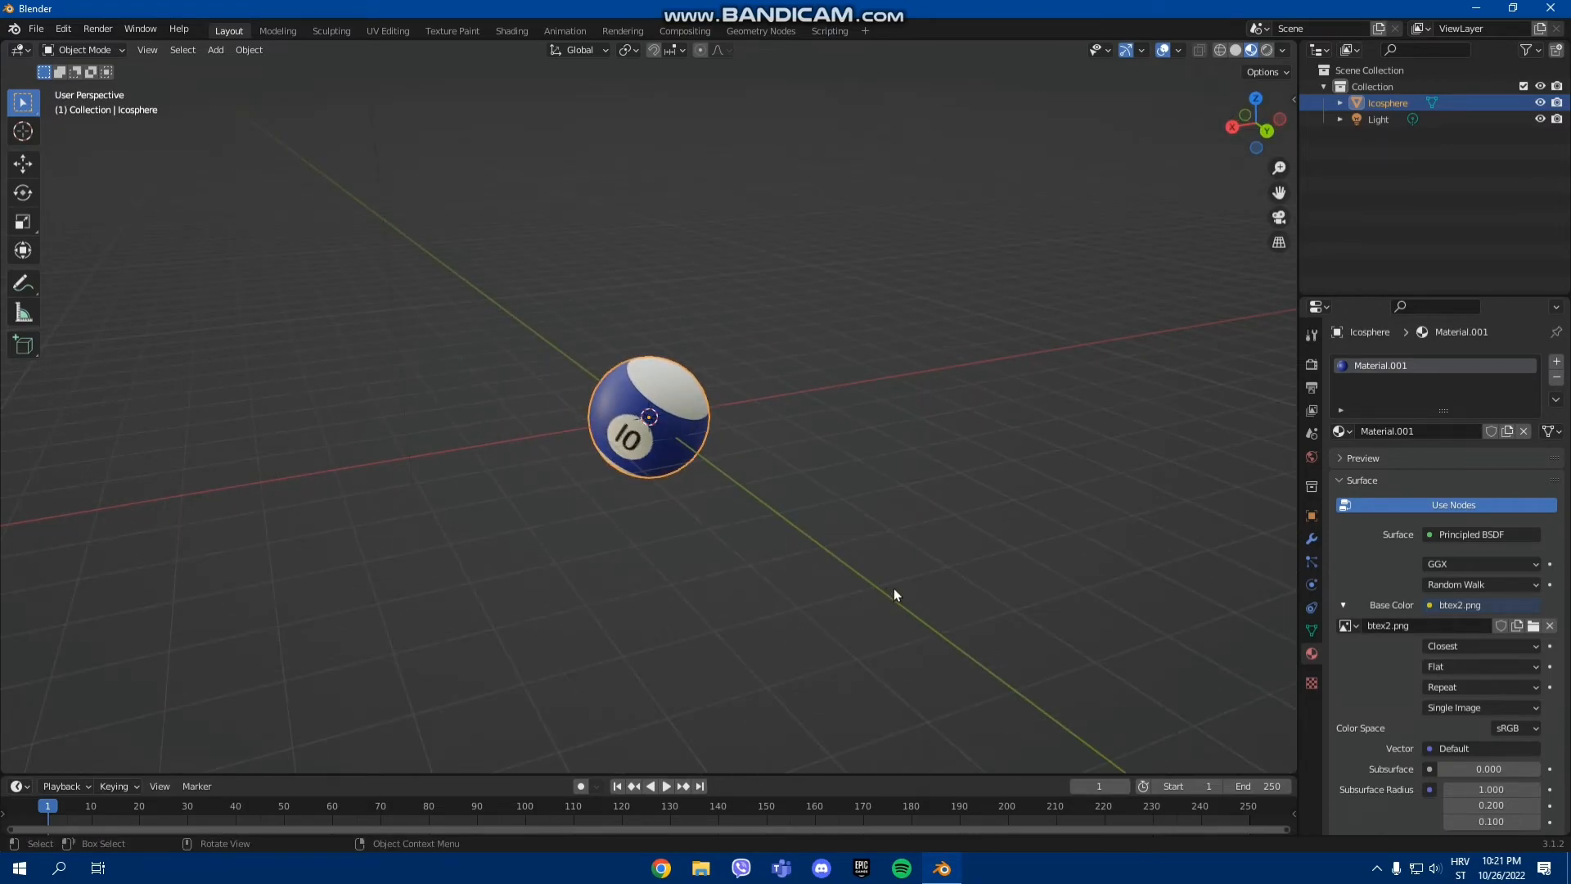